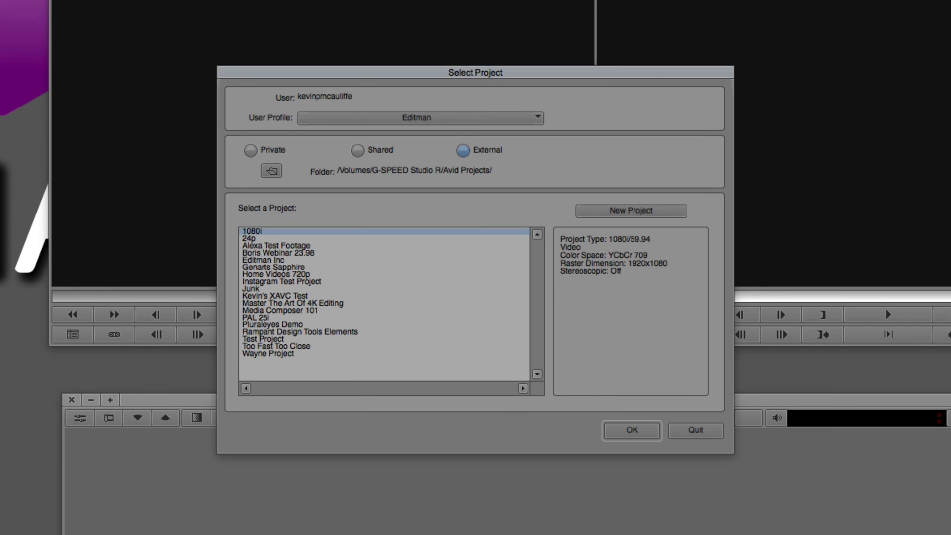
pyautogui.moveTo(728, 171)
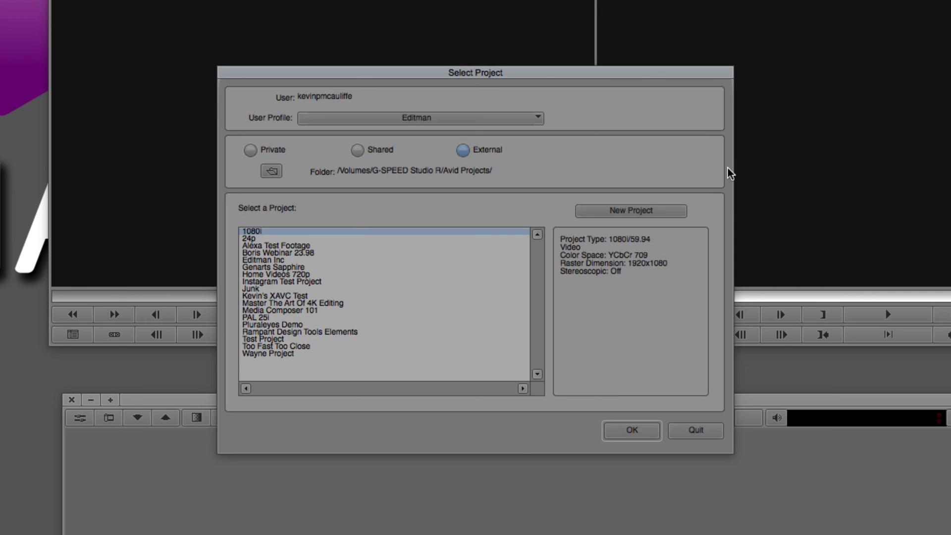
# Start a new project and switch its format to Custom at 29.97 fps
pyautogui.click(631, 210)
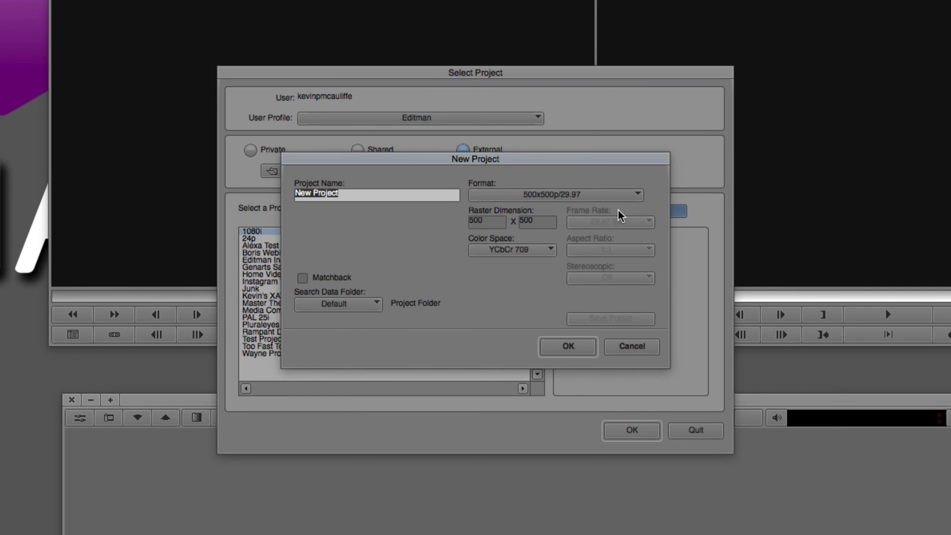
pyautogui.click(636, 194)
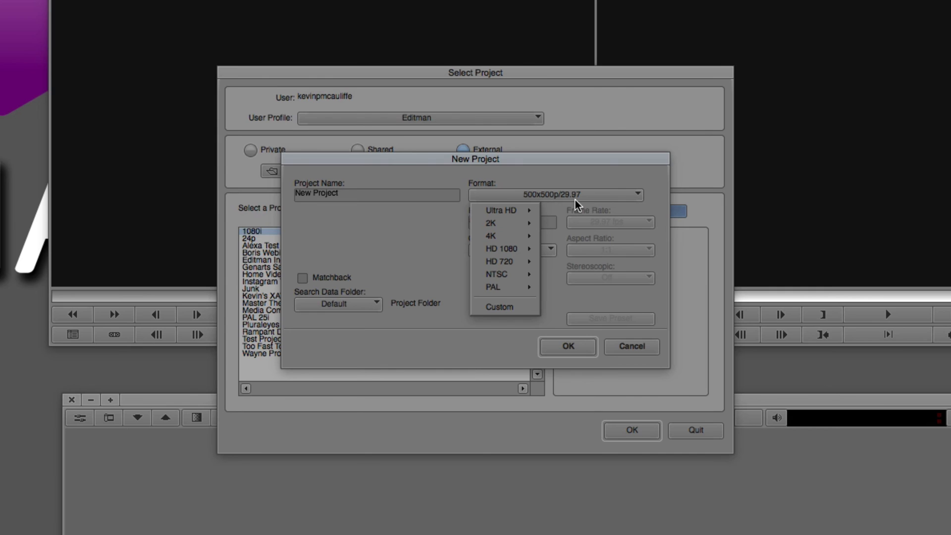
pyautogui.moveTo(513, 212)
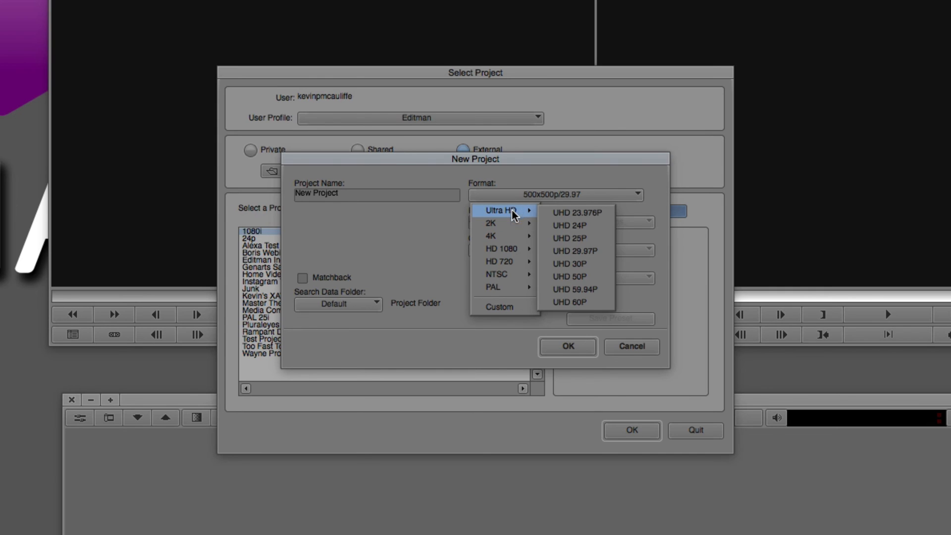
pyautogui.moveTo(508, 258)
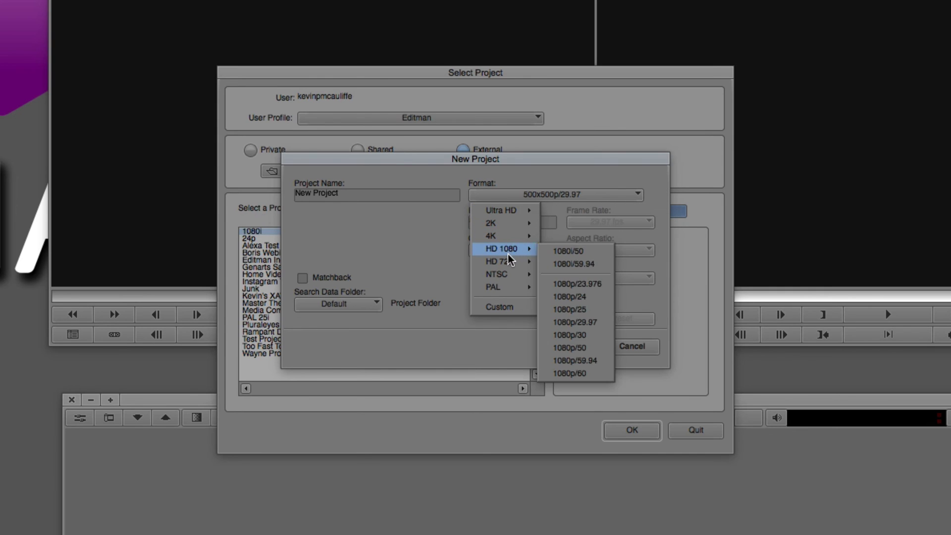
pyautogui.click(499, 307)
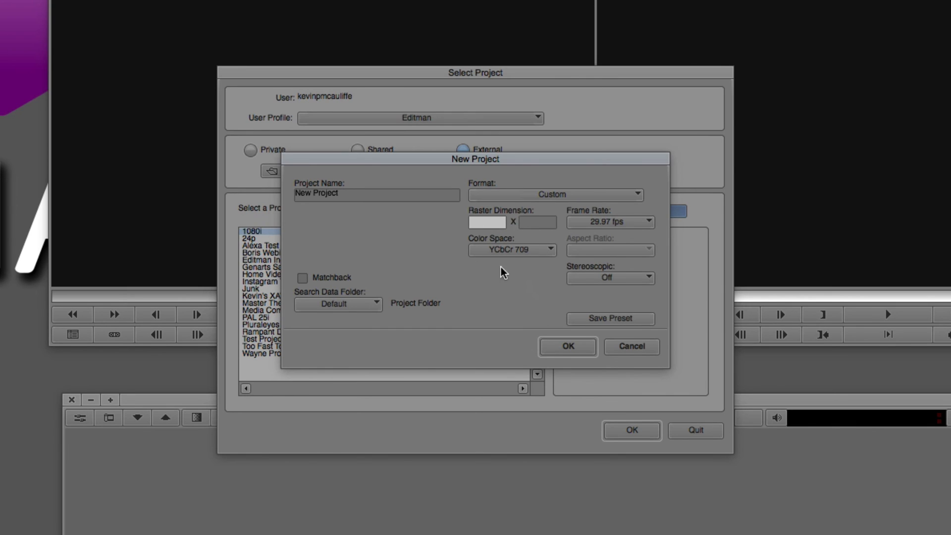
pyautogui.moveTo(636, 236)
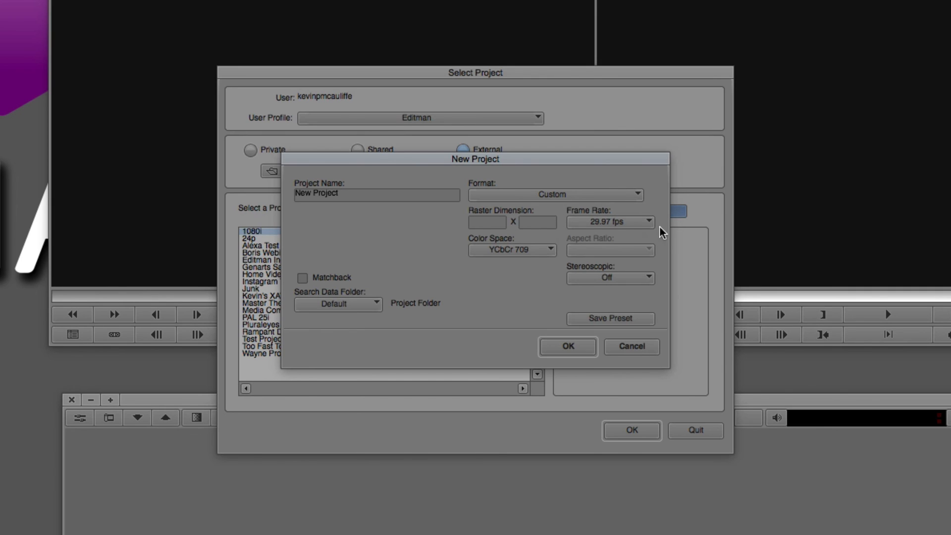
pyautogui.moveTo(599, 306)
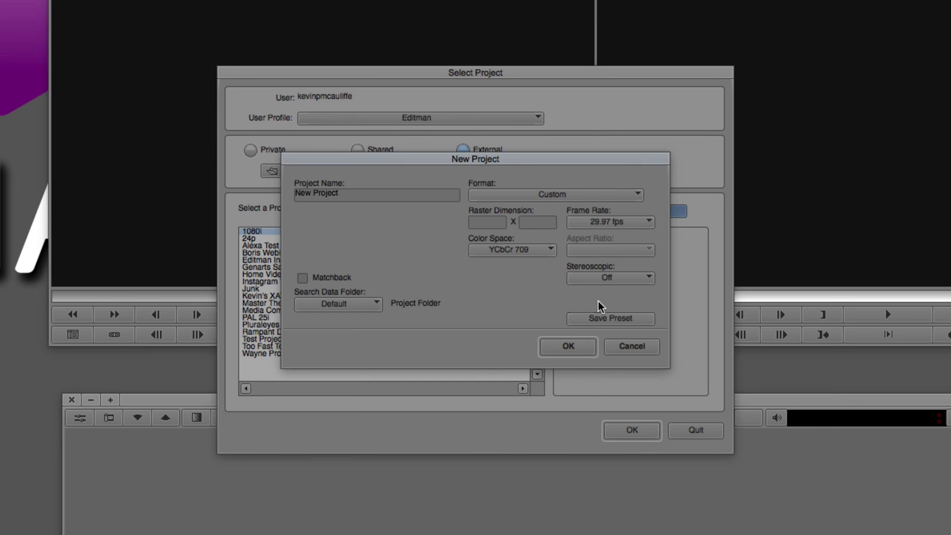
pyautogui.moveTo(619, 287)
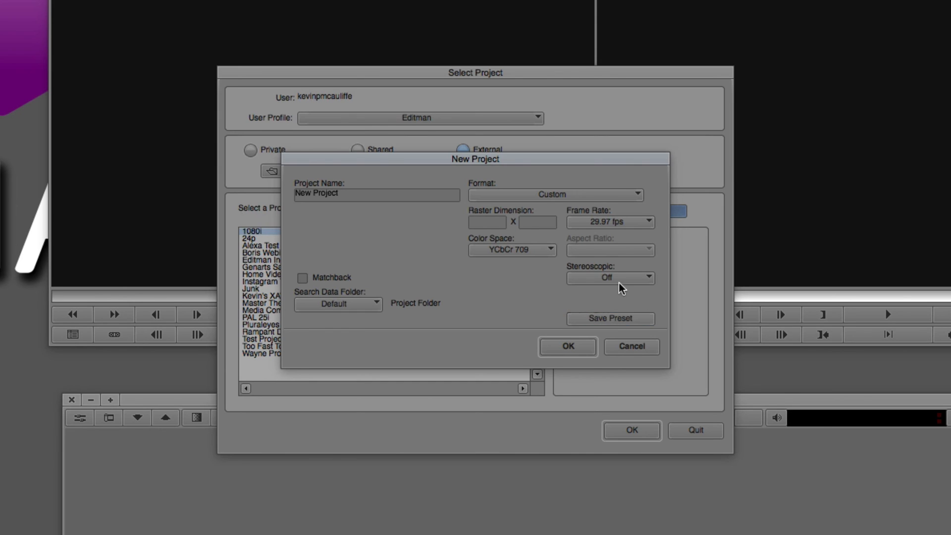
pyautogui.moveTo(313, 208)
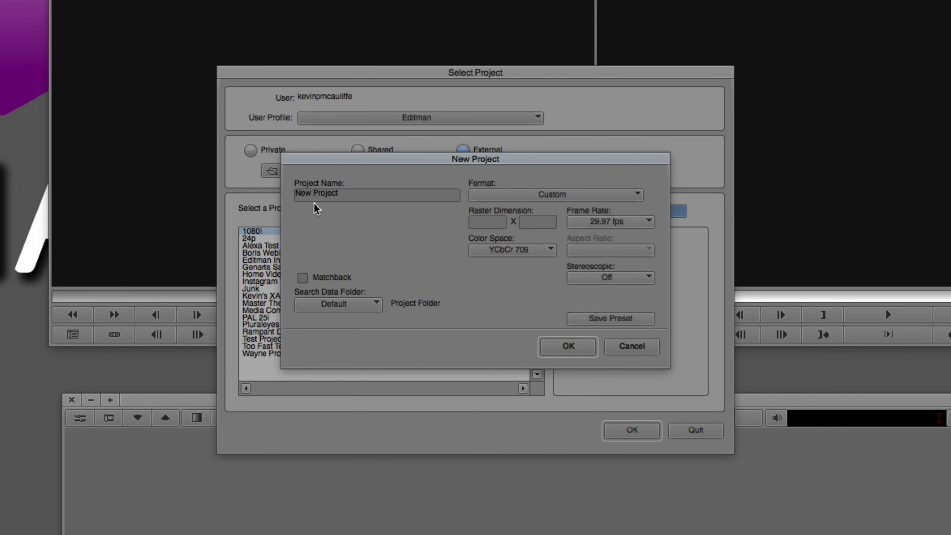
pyautogui.moveTo(306, 184)
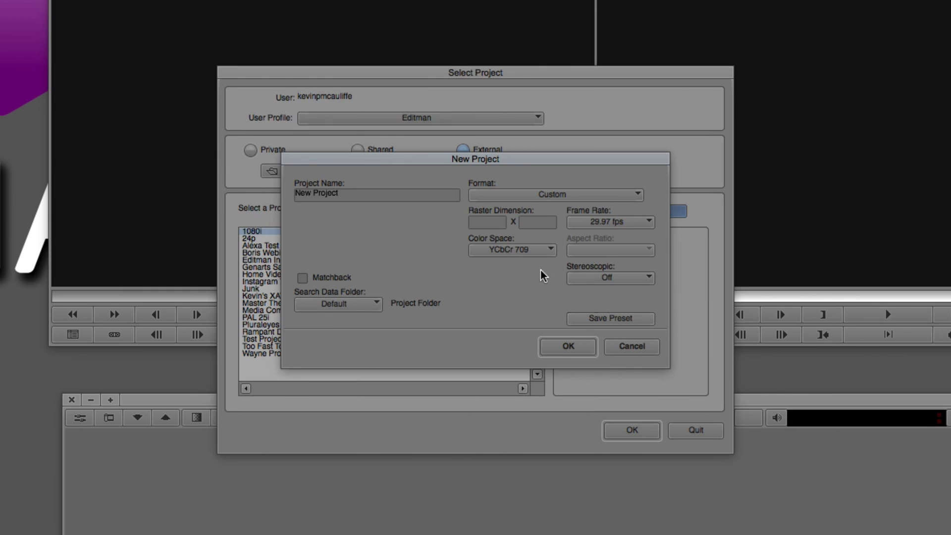
# Confirm the setup and open the Instagram Test Project from the project list
pyautogui.click(632, 347)
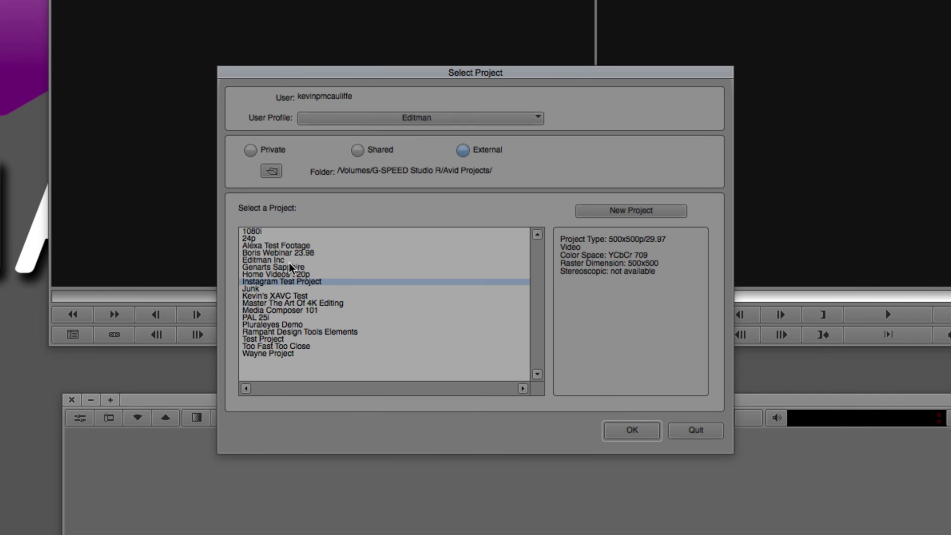
pyautogui.moveTo(606, 243)
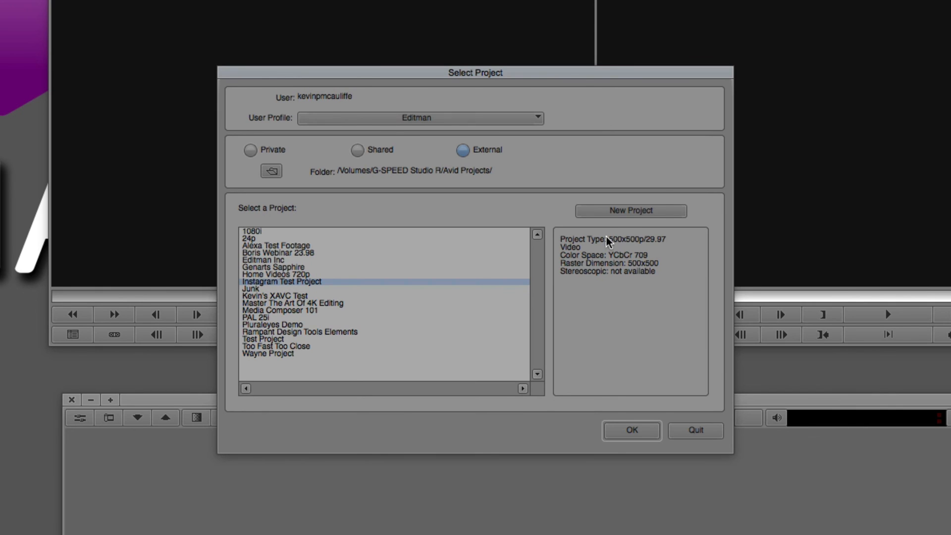
pyautogui.moveTo(640, 249)
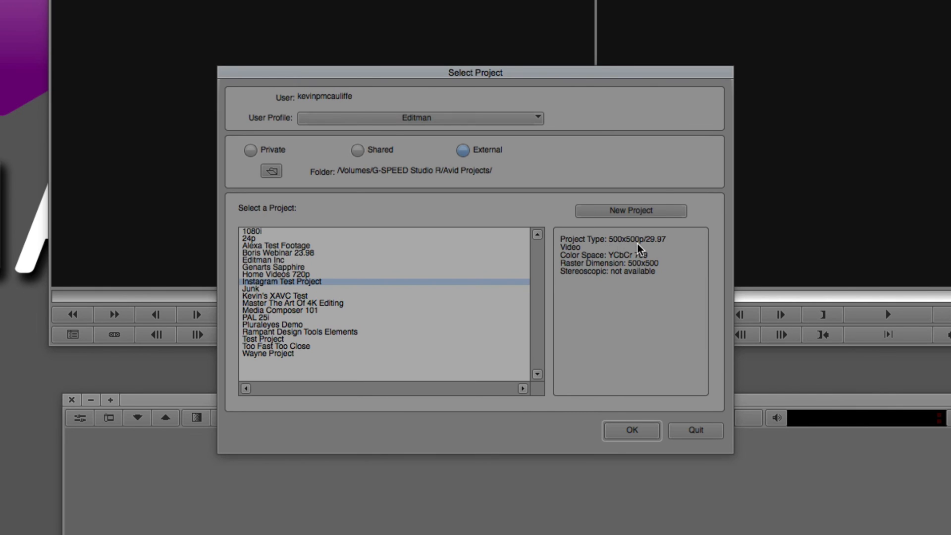
pyautogui.moveTo(661, 244)
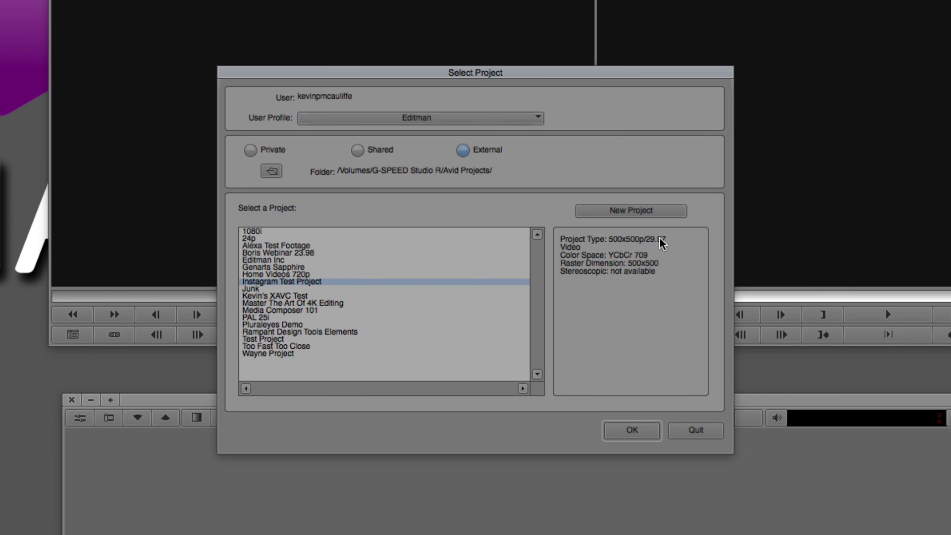
pyautogui.click(632, 429)
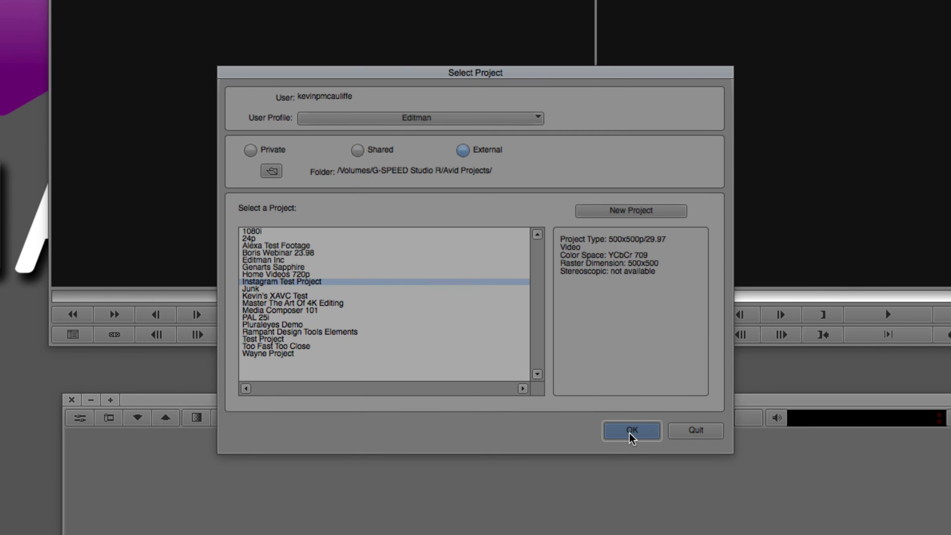
pyautogui.click(632, 430)
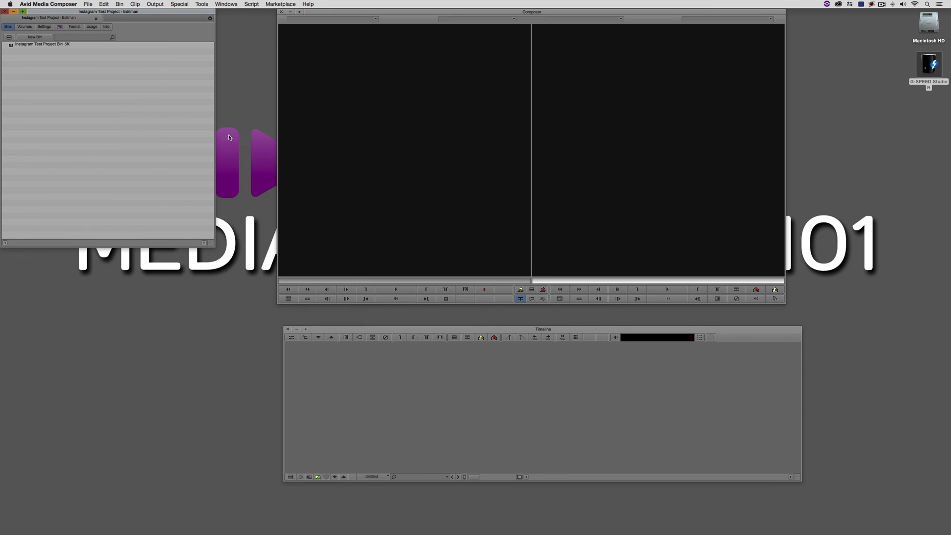
# Open the Instagram Test Project Bin, begin Link to Media from its menu, then cancel the file dialog
pyautogui.doubleClick(28, 42)
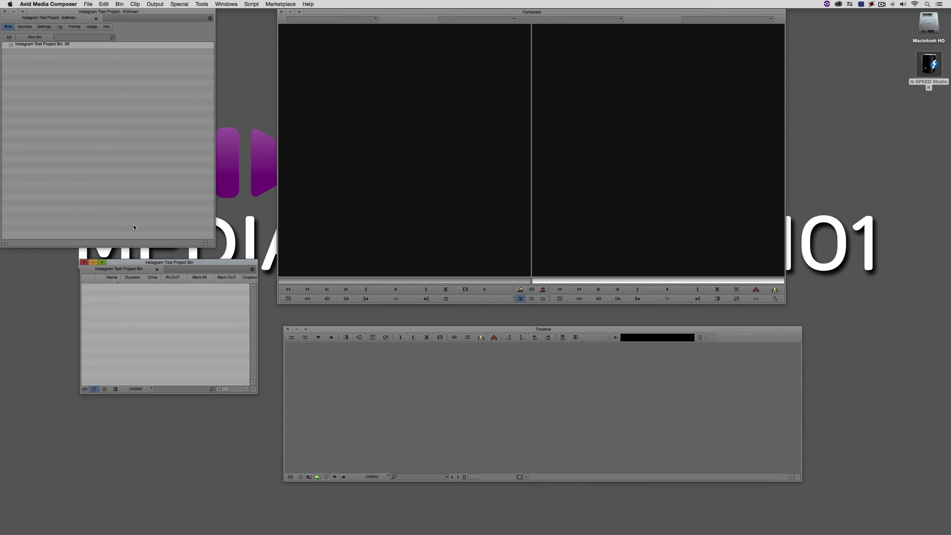
pyautogui.moveTo(170, 261); pyautogui.dragTo(166, 279)
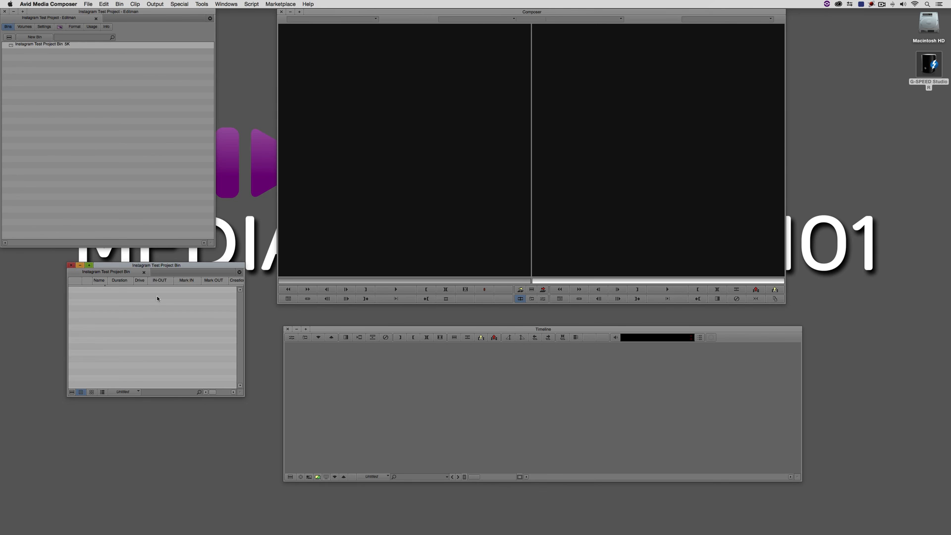
pyautogui.rightClick(157, 298)
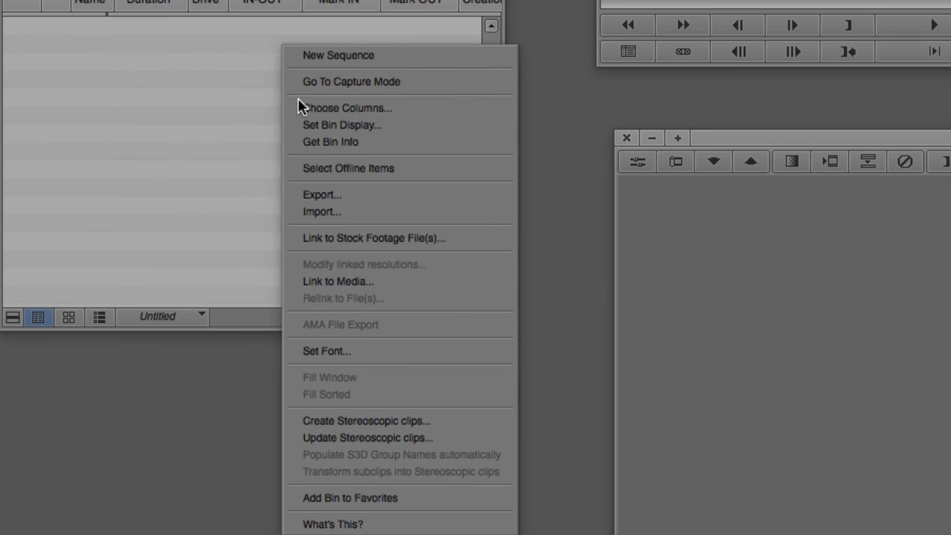
pyautogui.moveTo(381, 288)
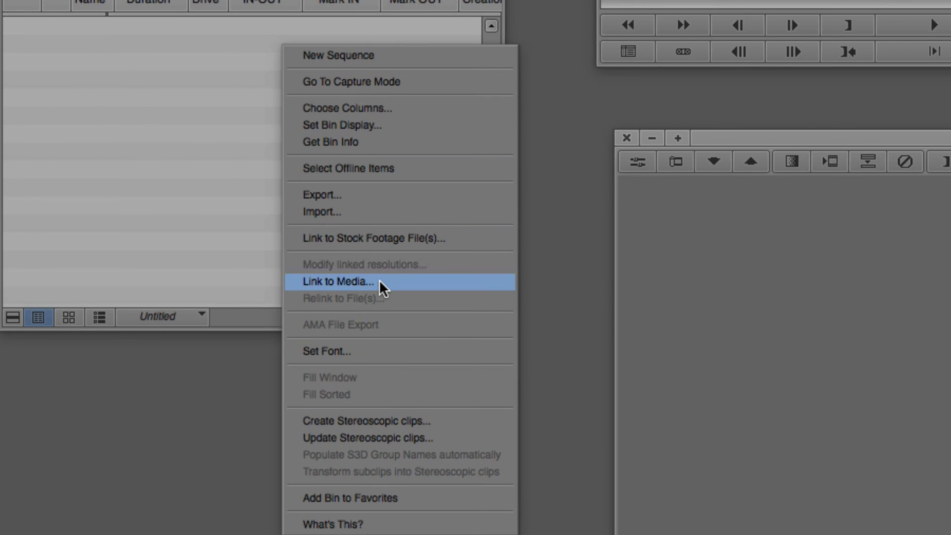
pyautogui.click(339, 282)
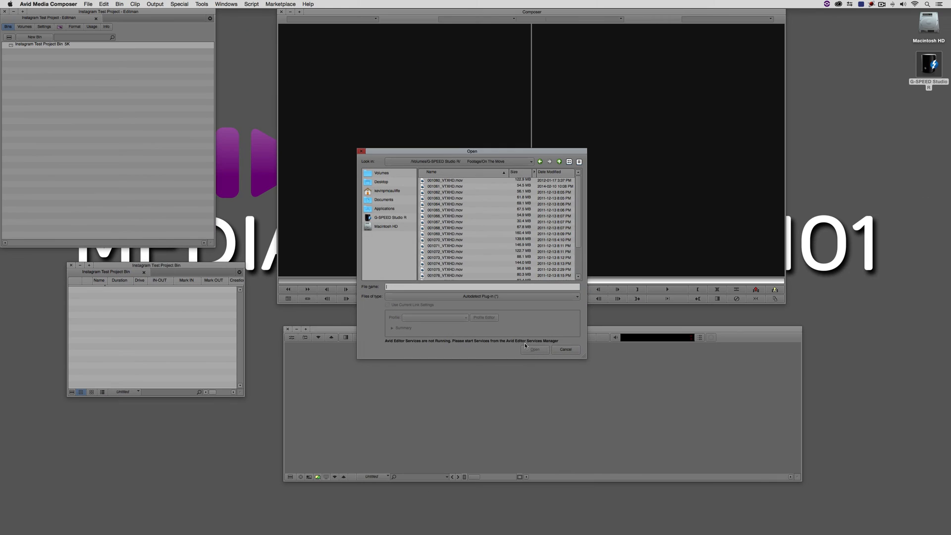
pyautogui.click(564, 349)
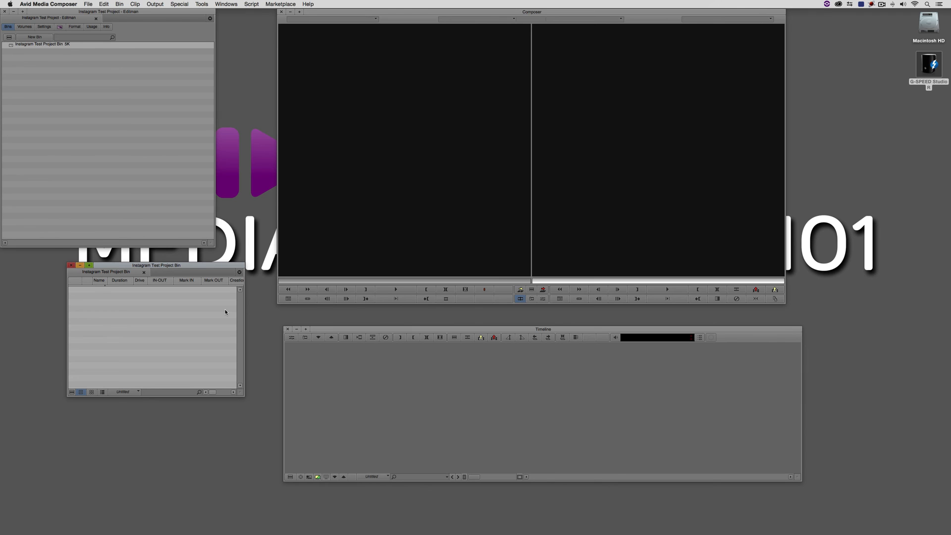
pyautogui.moveTo(64, 69)
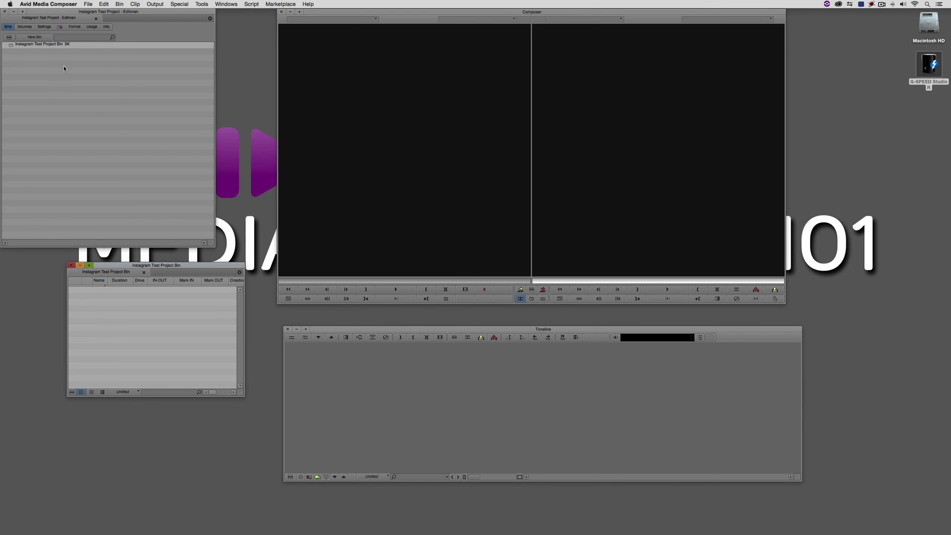
# Open the Link settings to Link Options and keep Stretch as reformatting for new clips
pyautogui.click(43, 27)
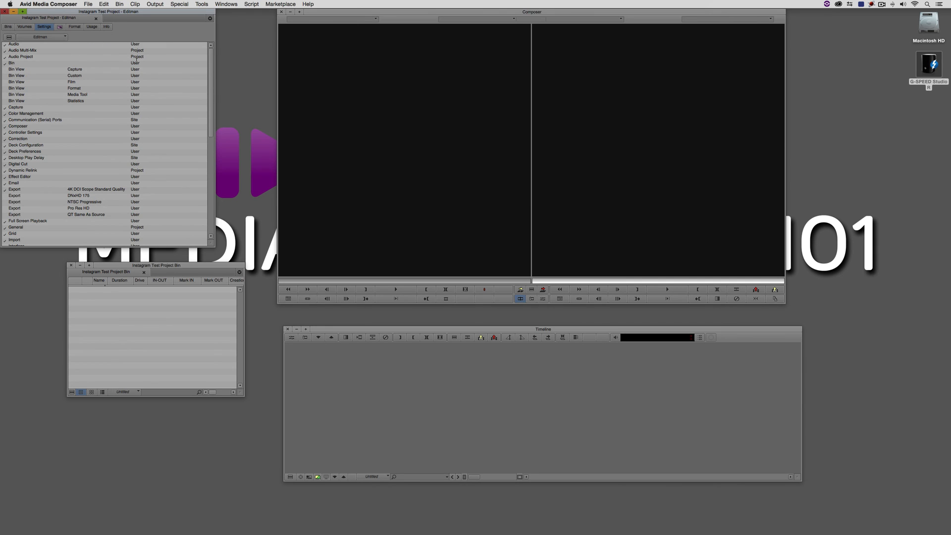
pyautogui.scroll(-3)
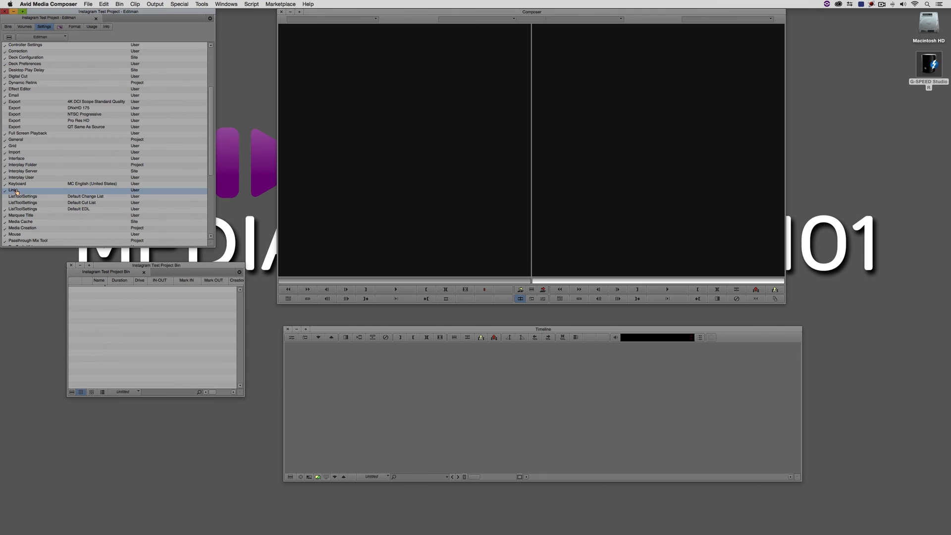
pyautogui.doubleClick(12, 189)
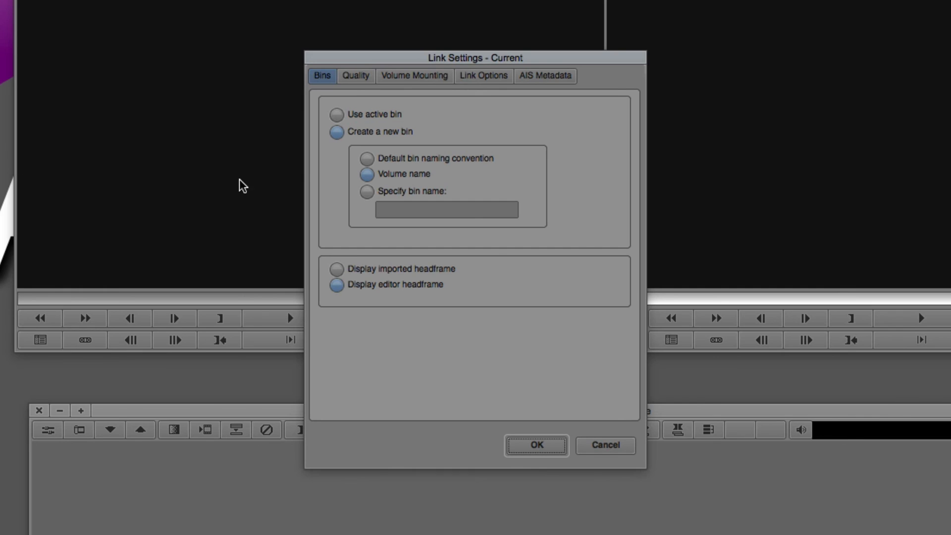
pyautogui.click(484, 75)
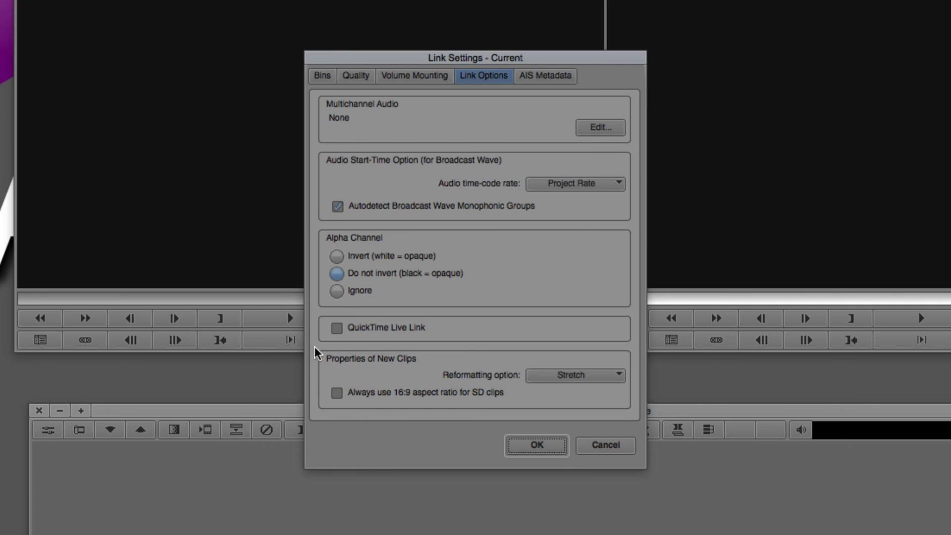
pyautogui.moveTo(492, 381)
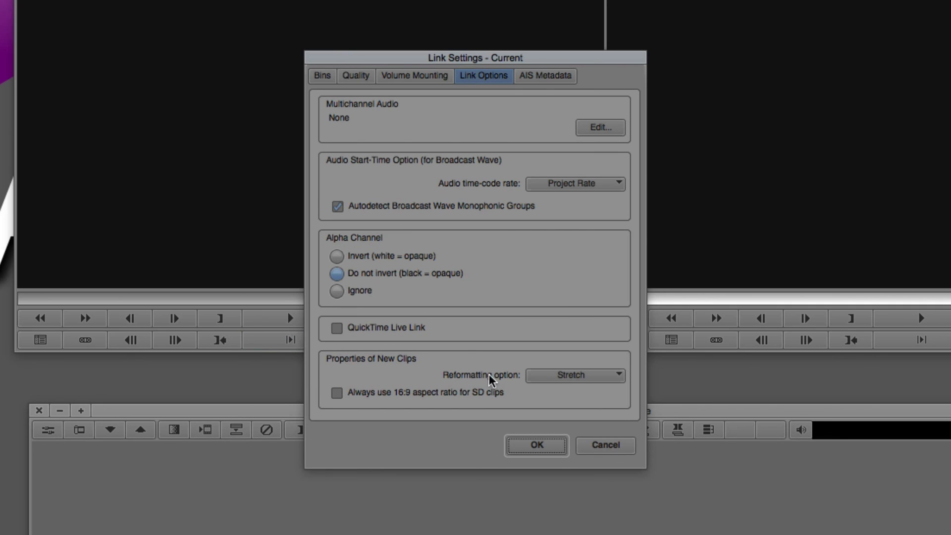
pyautogui.moveTo(606, 378)
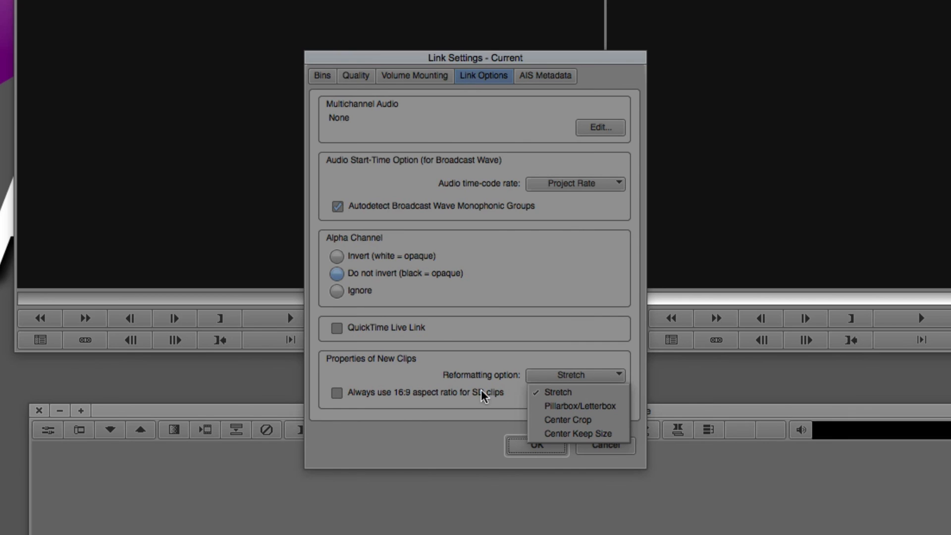
pyautogui.click(558, 392)
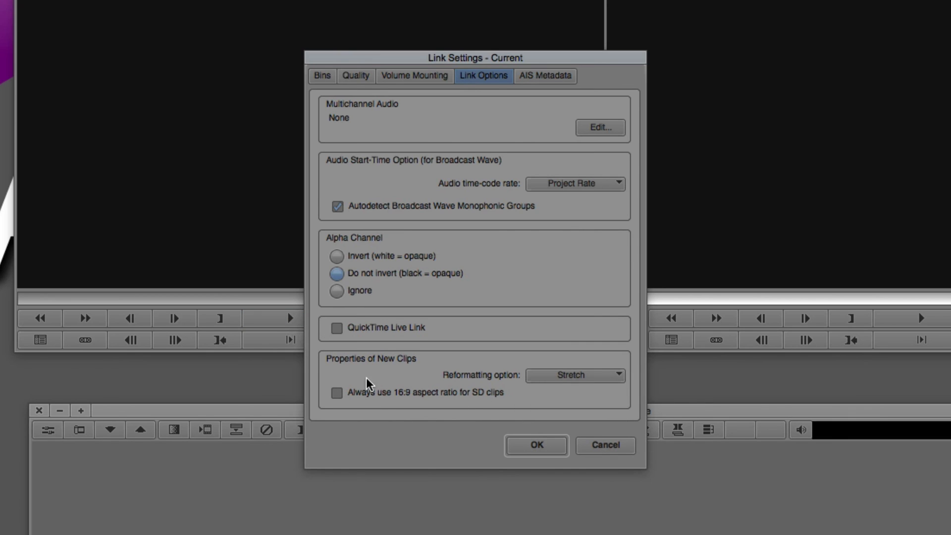
pyautogui.moveTo(390, 404)
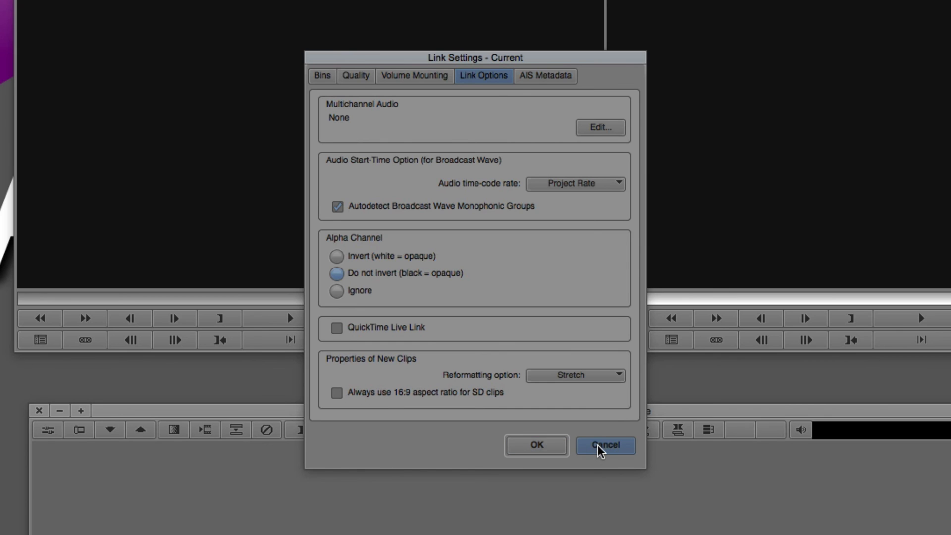
# Cancel Link Settings, link the chosen footage files into the bin and name the first clip Red
pyautogui.click(604, 445)
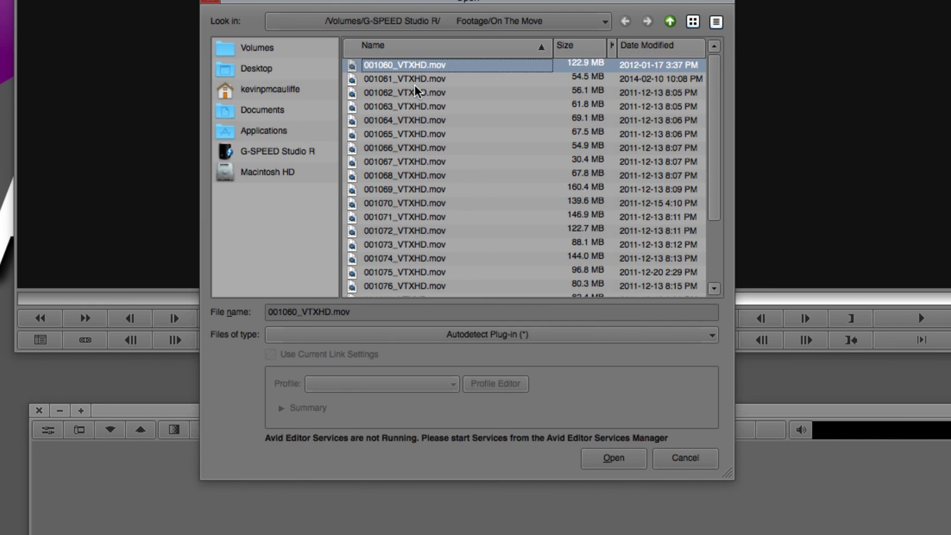
pyautogui.click(613, 458)
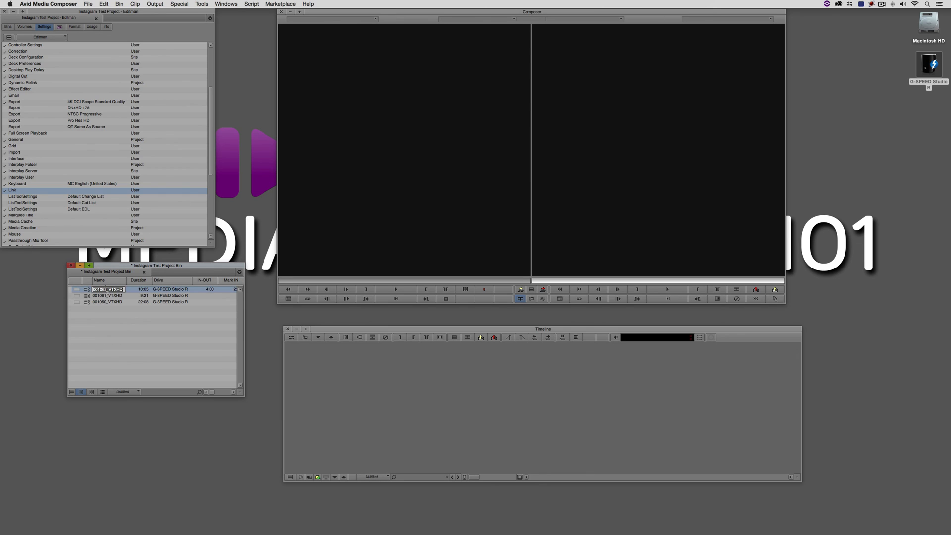
pyautogui.write('Red')
pyautogui.click(109, 296)
pyautogui.write('Blue')
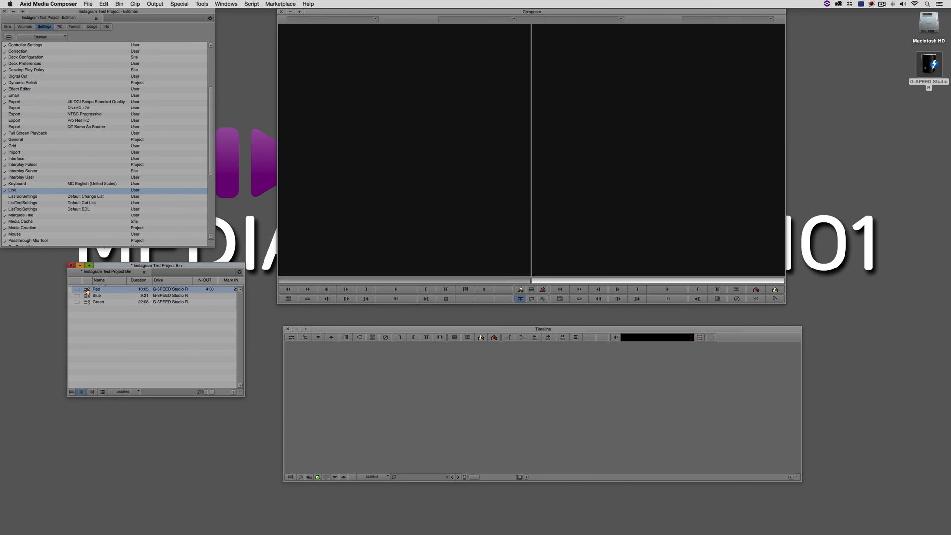
# Load the Red clip and then the Blue clip into the Source monitor
pyautogui.doubleClick(95, 289)
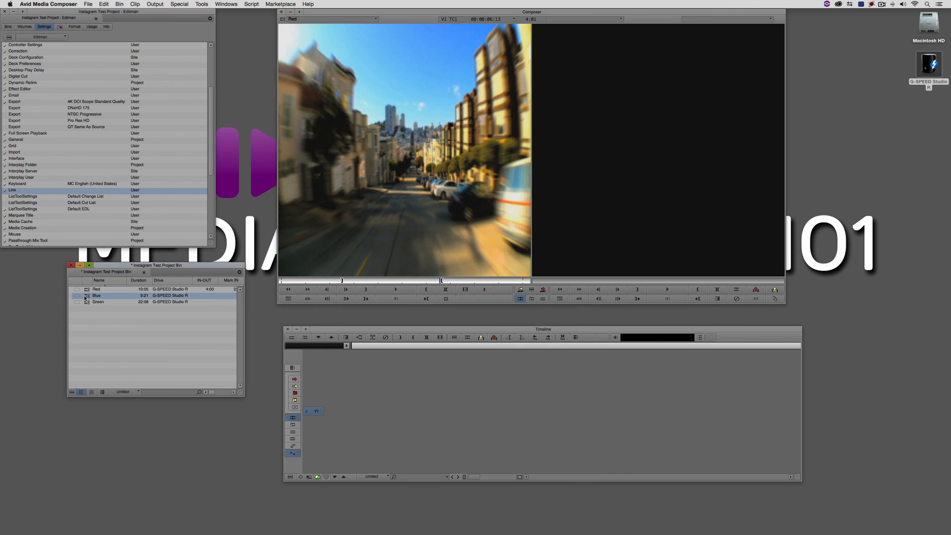
pyautogui.doubleClick(97, 296)
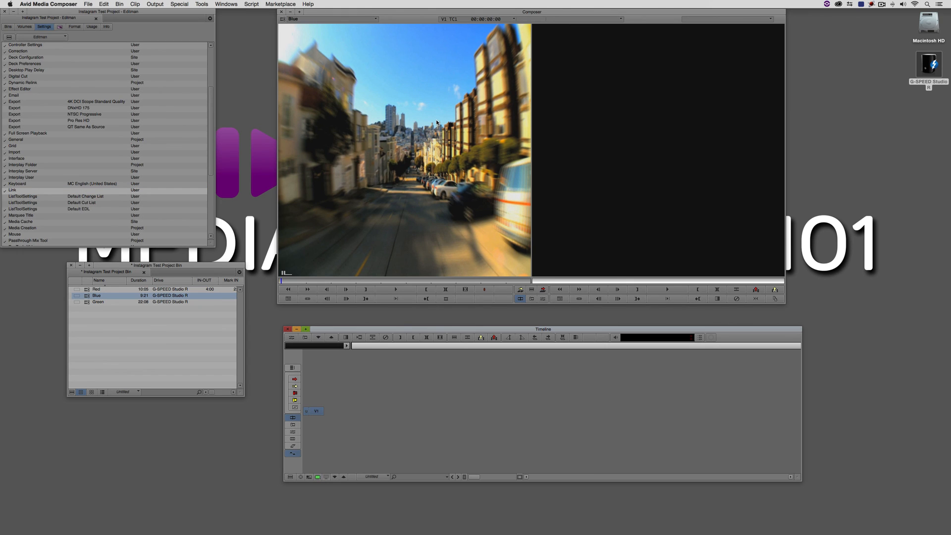
pyautogui.moveTo(276, 57)
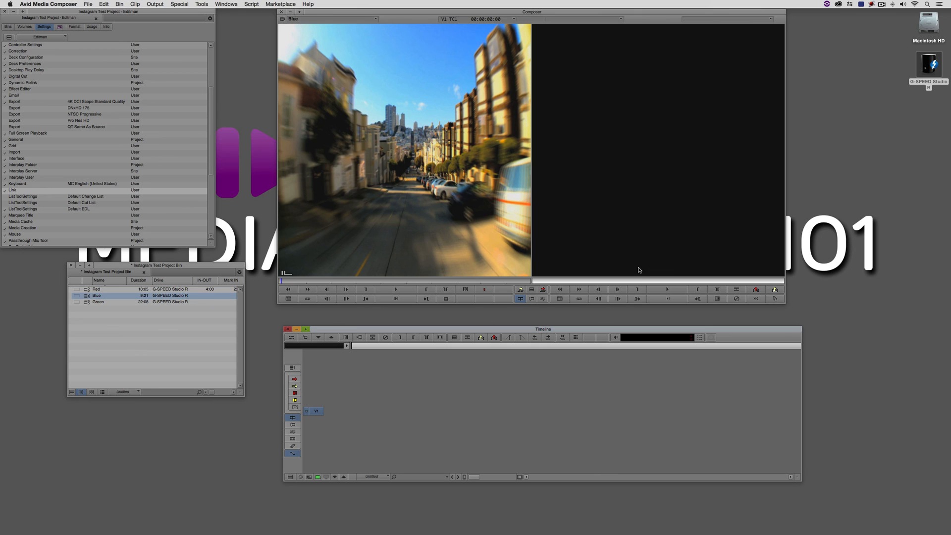
pyautogui.moveTo(439, 167)
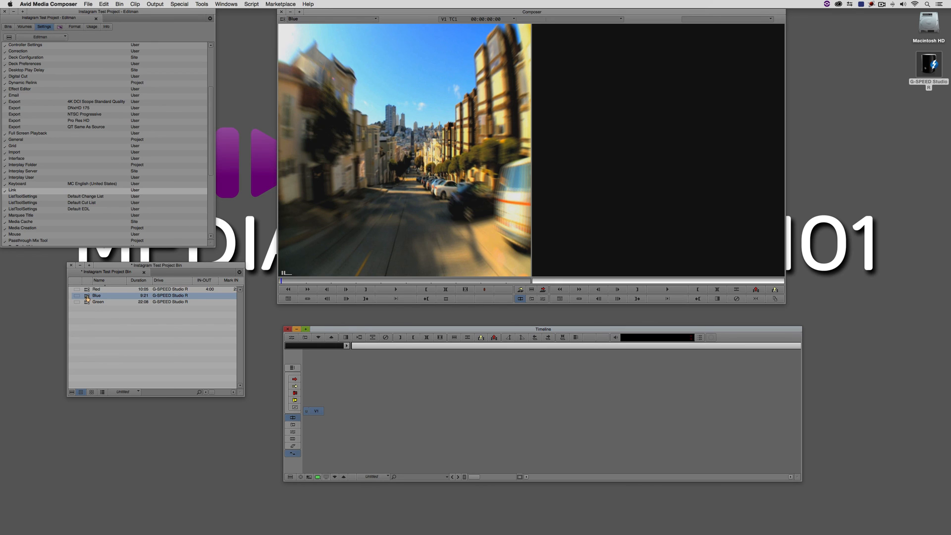
# Give the Blue clip a custom 1:1 FrameFlex aspect ratio in Source Settings and apply it
pyautogui.rightClick(97, 295)
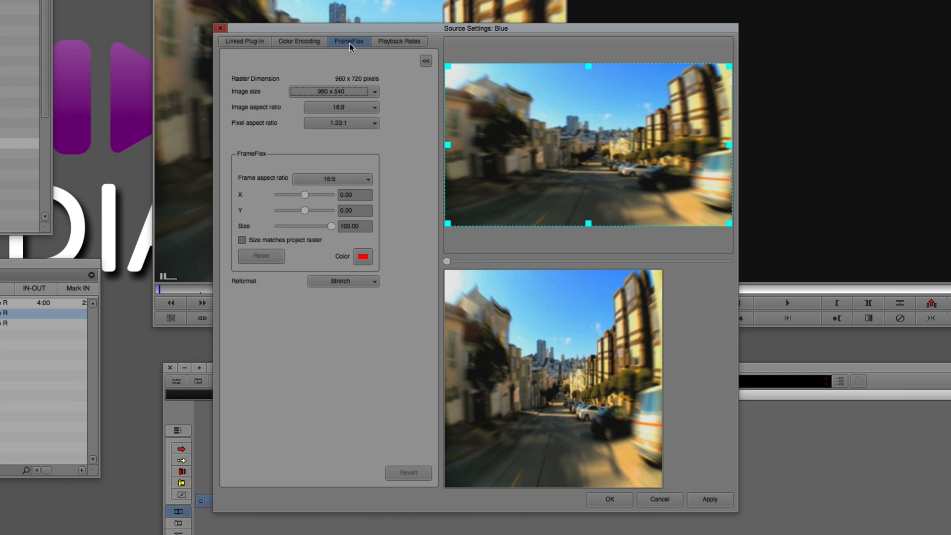
pyautogui.moveTo(723, 159)
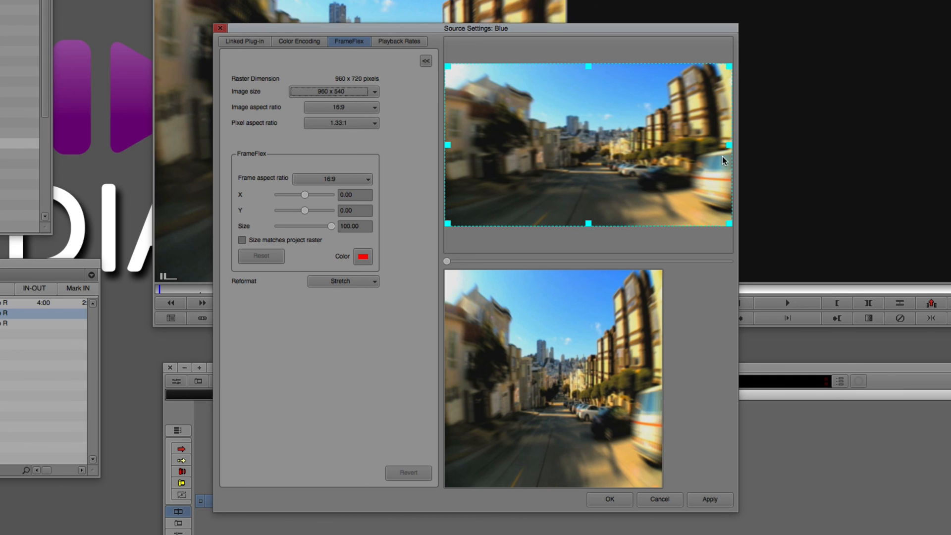
pyautogui.moveTo(384, 161)
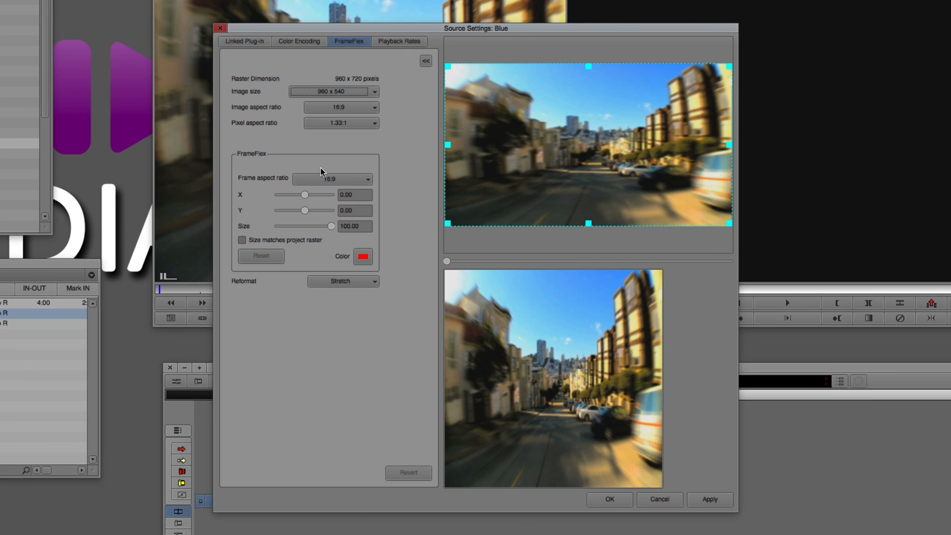
pyautogui.moveTo(414, 301)
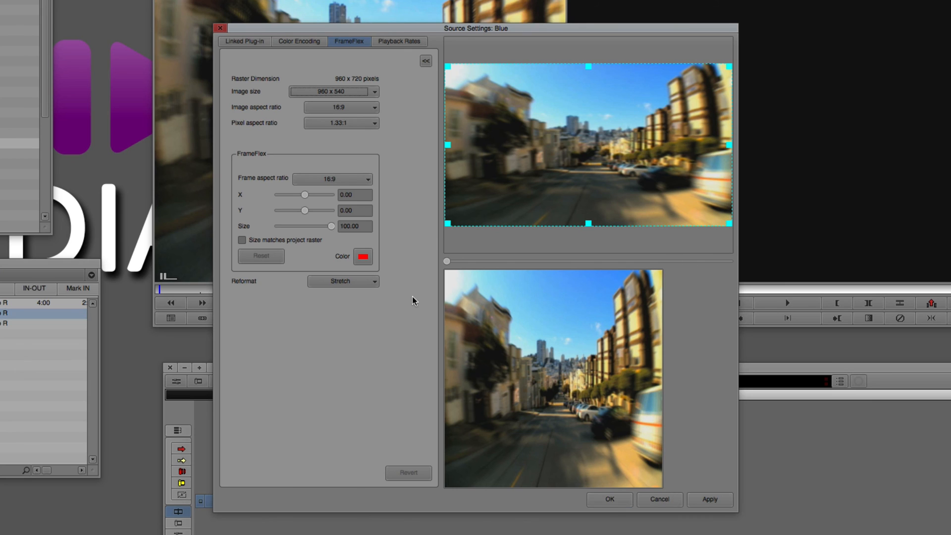
pyautogui.moveTo(309, 180)
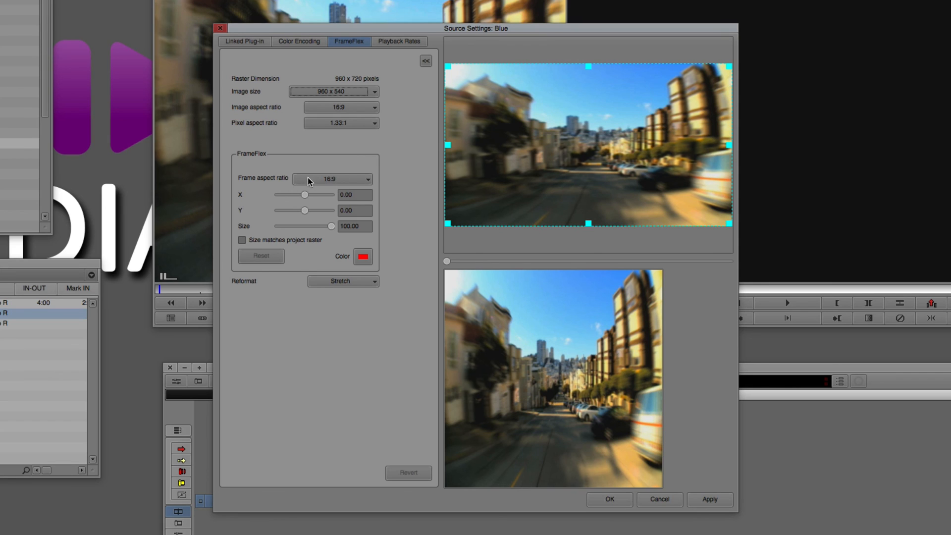
pyautogui.click(333, 178)
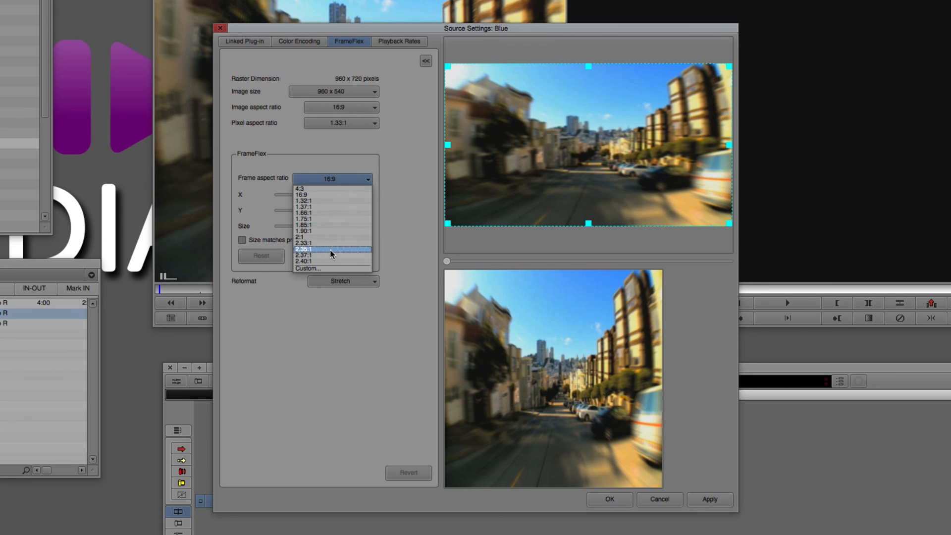
pyautogui.click(309, 269)
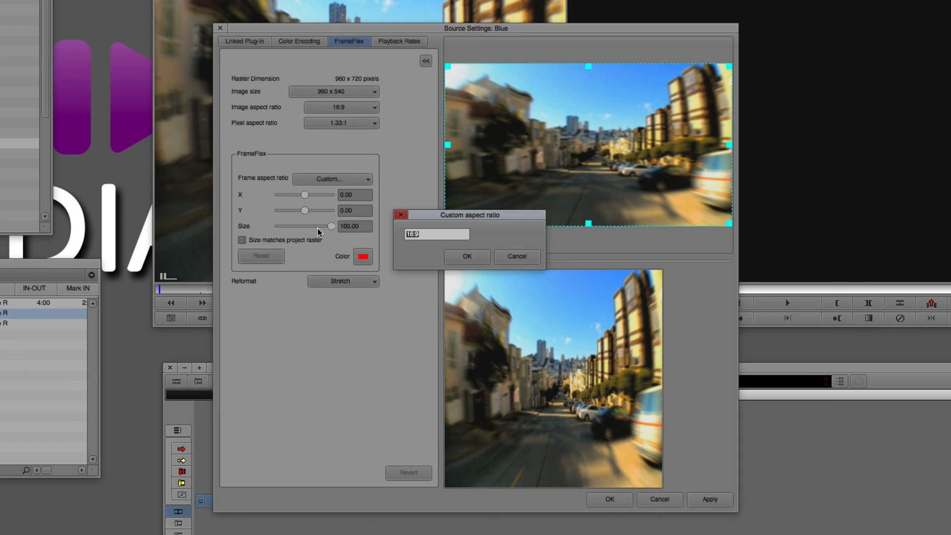
pyautogui.write('1:1')
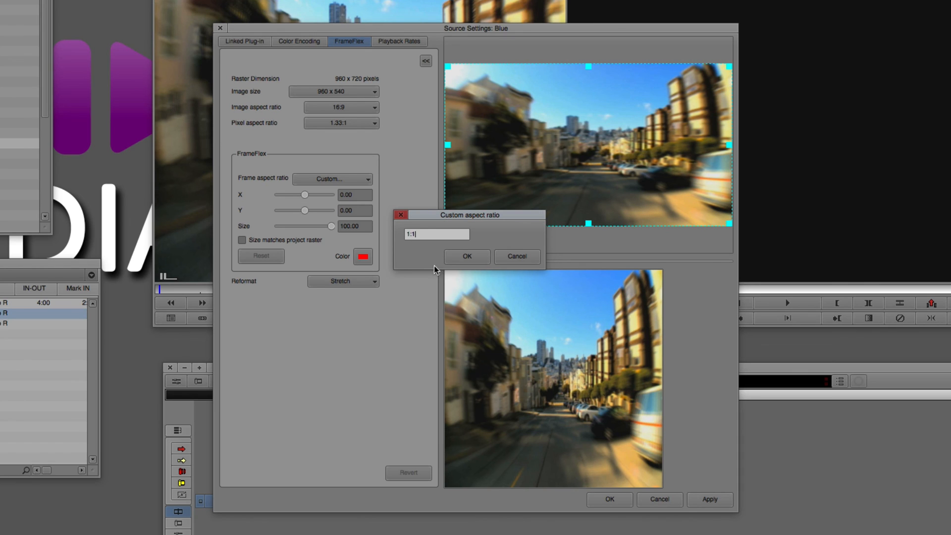
pyautogui.click(466, 255)
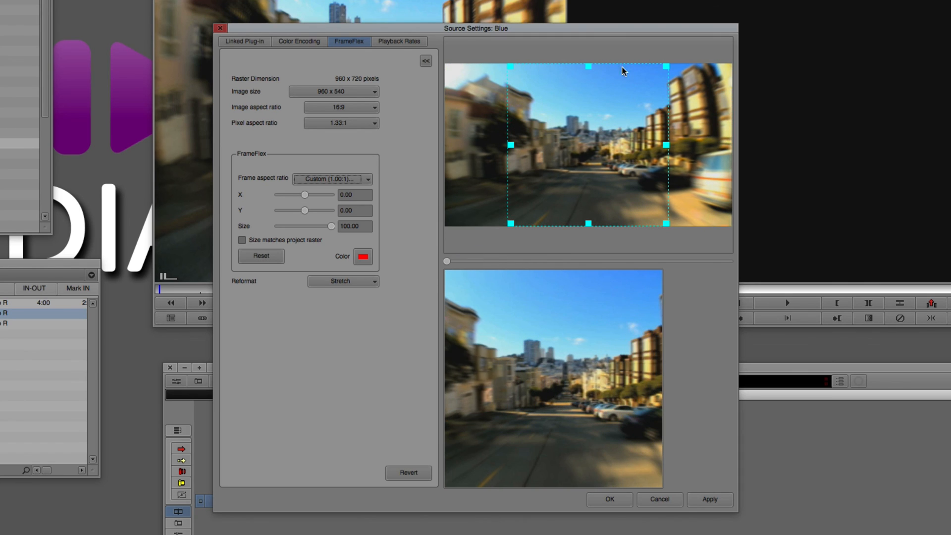
pyautogui.moveTo(630, 229)
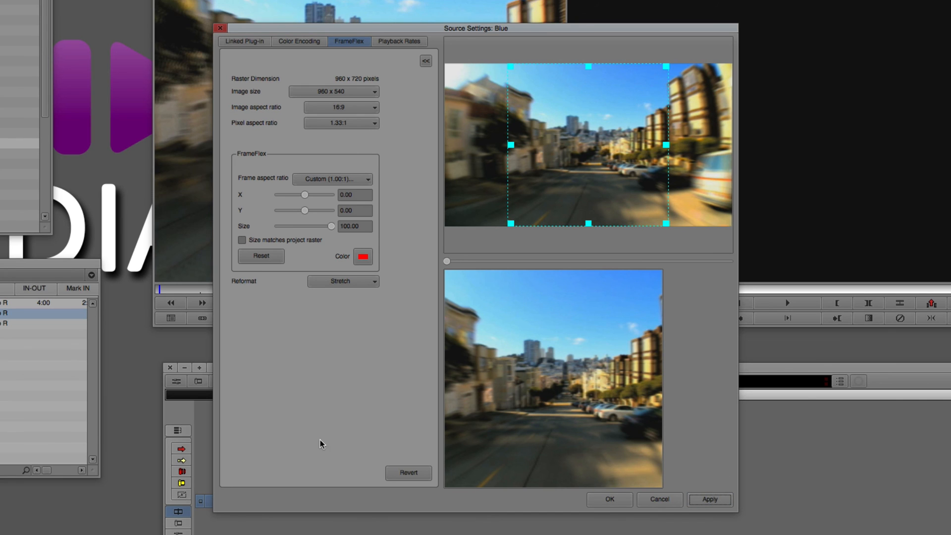
pyautogui.click(609, 499)
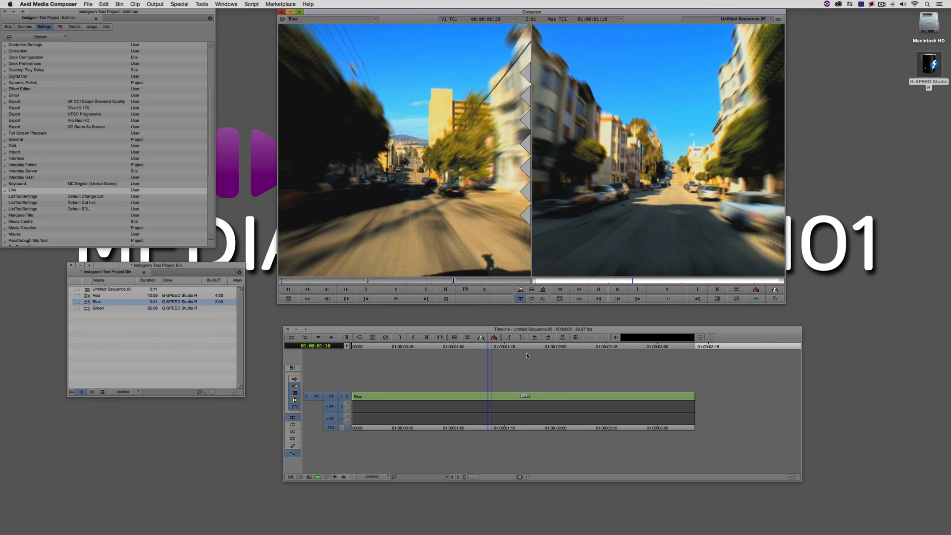
pyautogui.moveTo(534, 336)
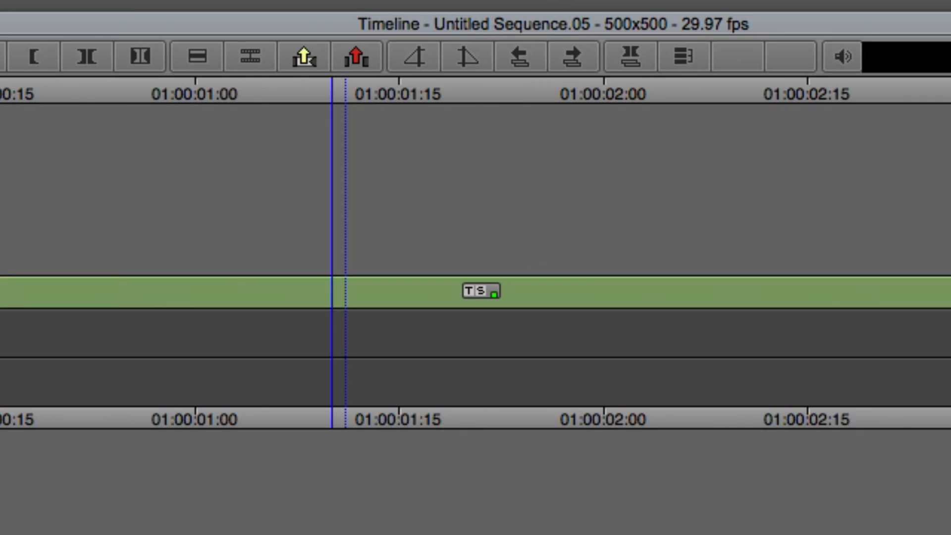
pyautogui.moveTo(491, 321)
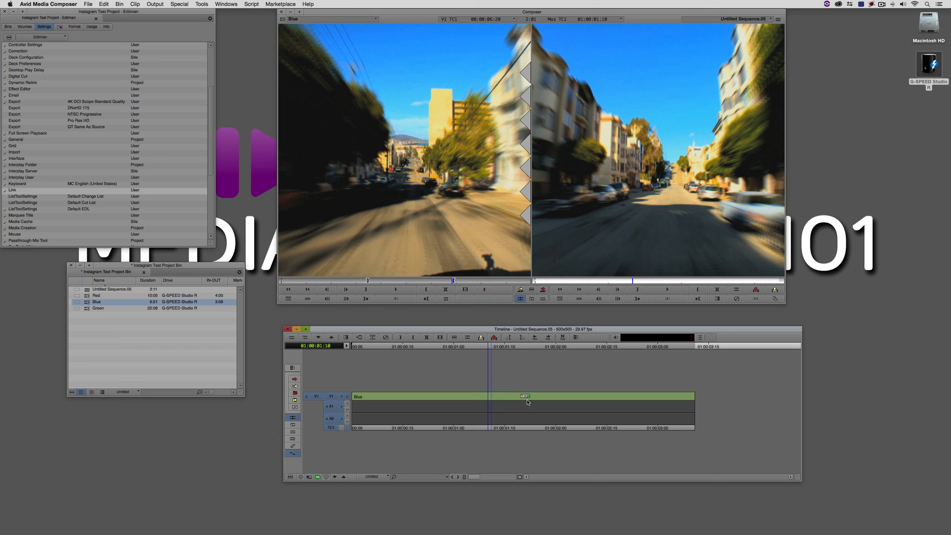
pyautogui.moveTo(608, 311)
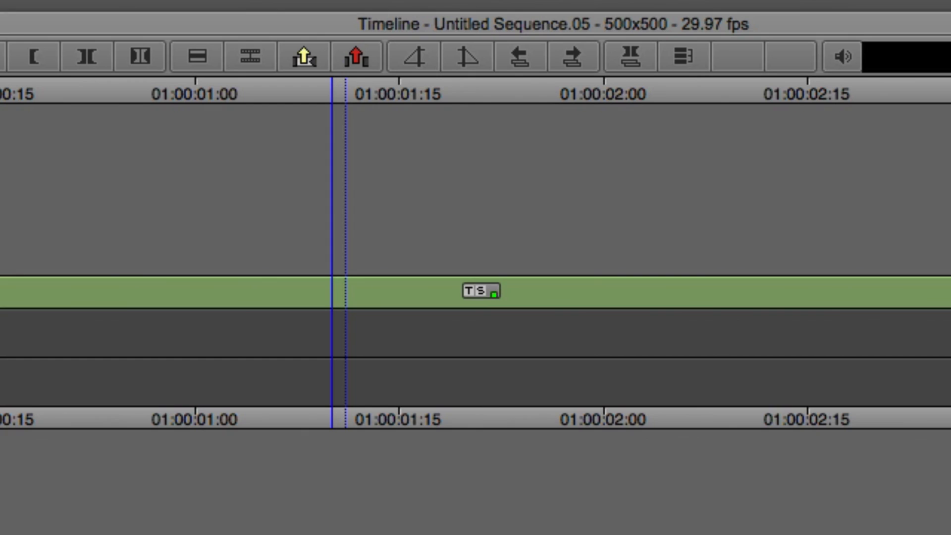
pyautogui.click(842, 56)
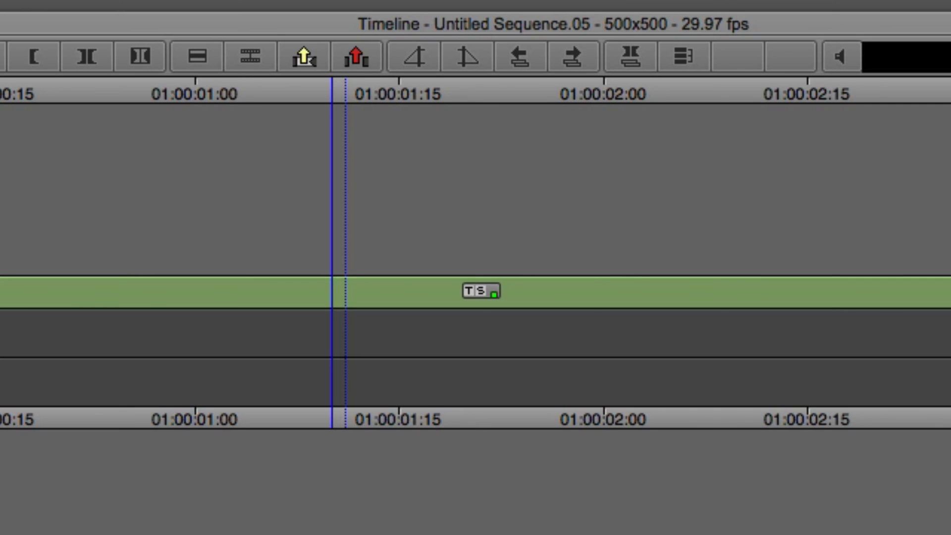
pyautogui.click(840, 55)
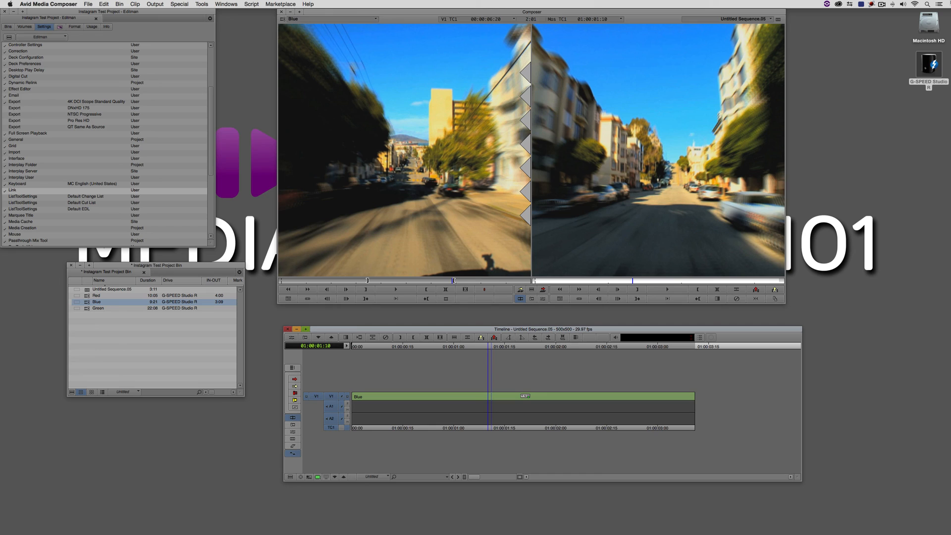
pyautogui.moveTo(613, 220)
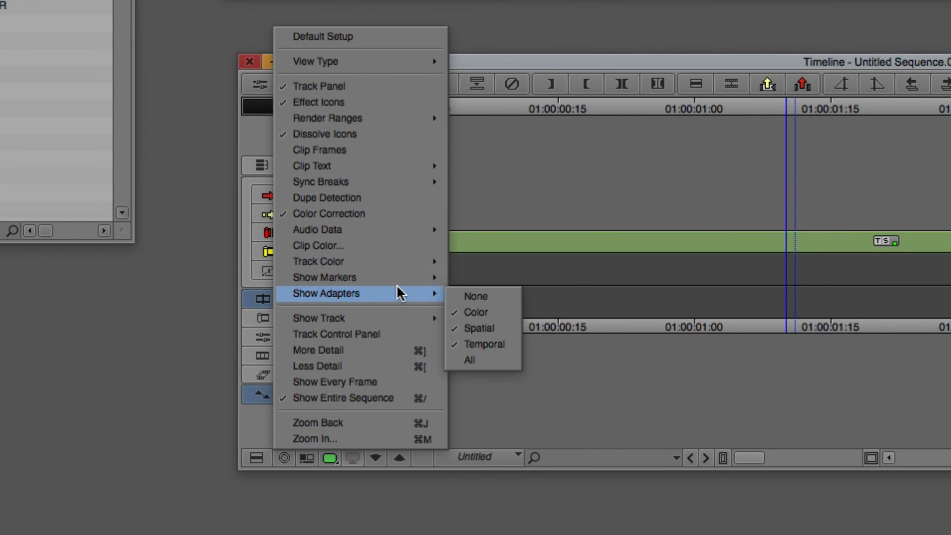
pyautogui.moveTo(484, 344)
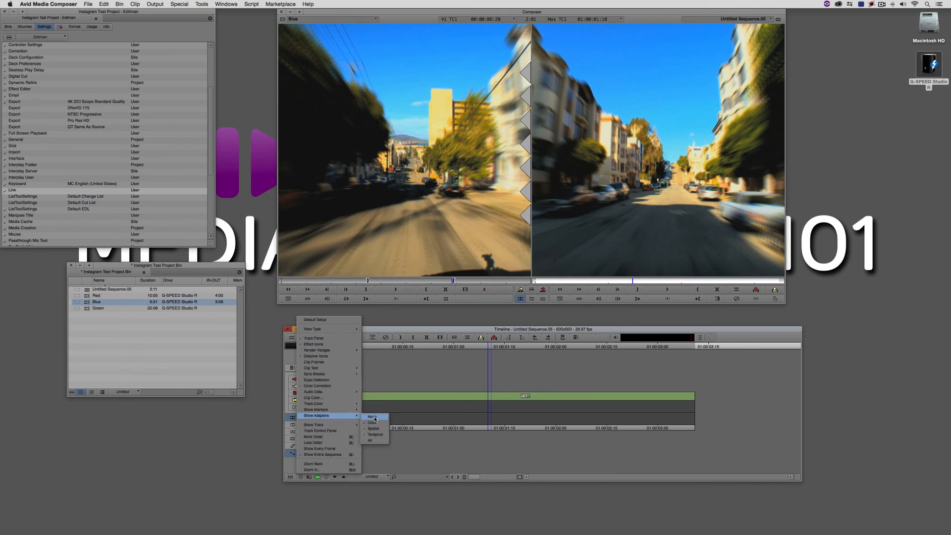
# Hide adapter badges on timeline clips via Show Adapters > None
pyautogui.click(371, 416)
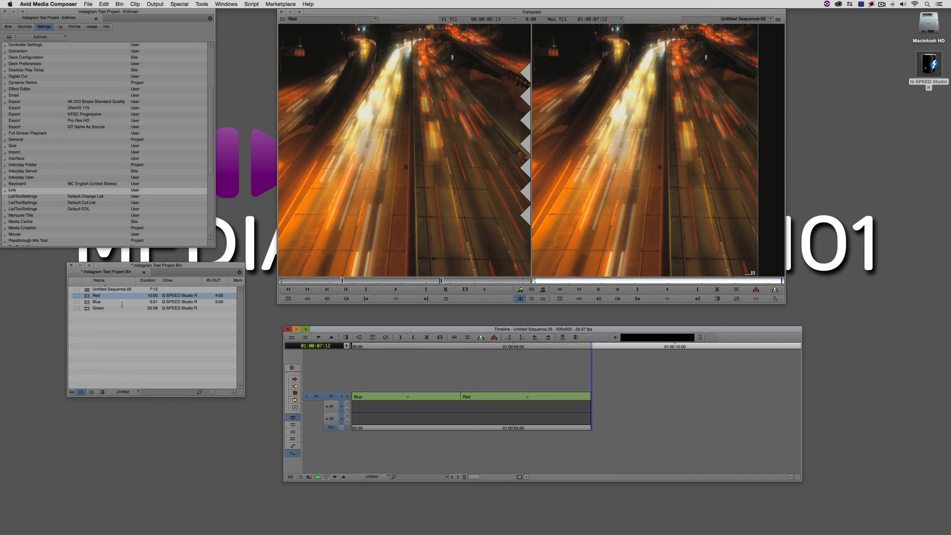
# Load the Red clip into the Source monitor to edit it in after Blue
pyautogui.doubleClick(98, 308)
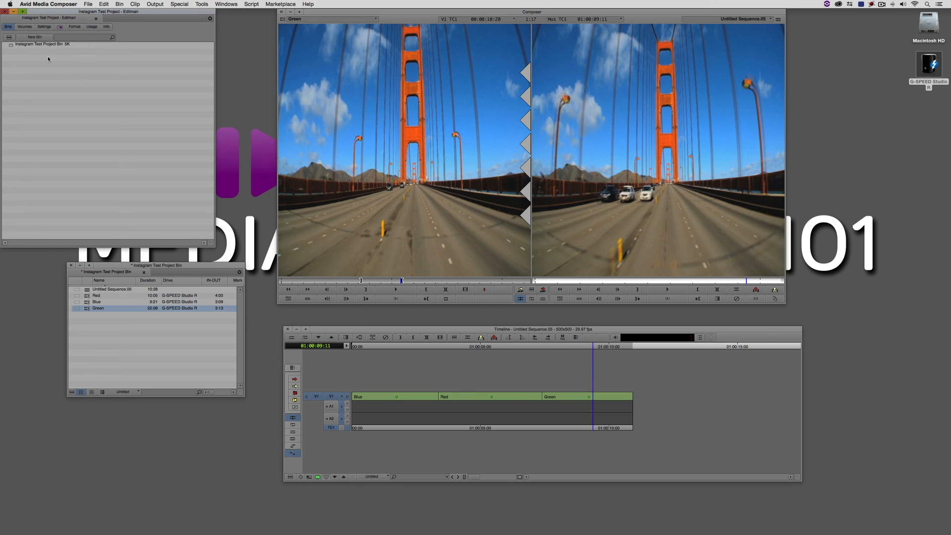
pyautogui.moveTo(379, 167)
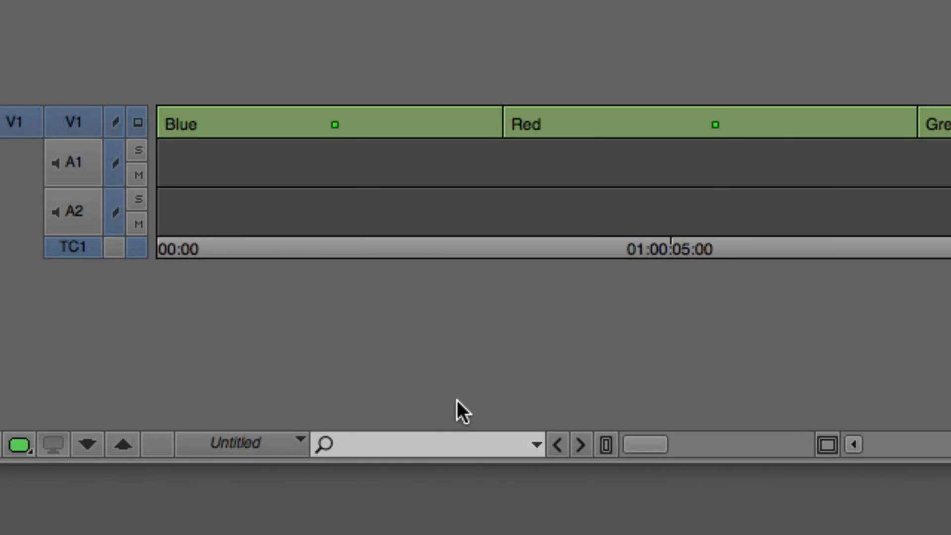
# Search the timeline for 'Red' and review what the timeline Find covers
pyautogui.write('Red')
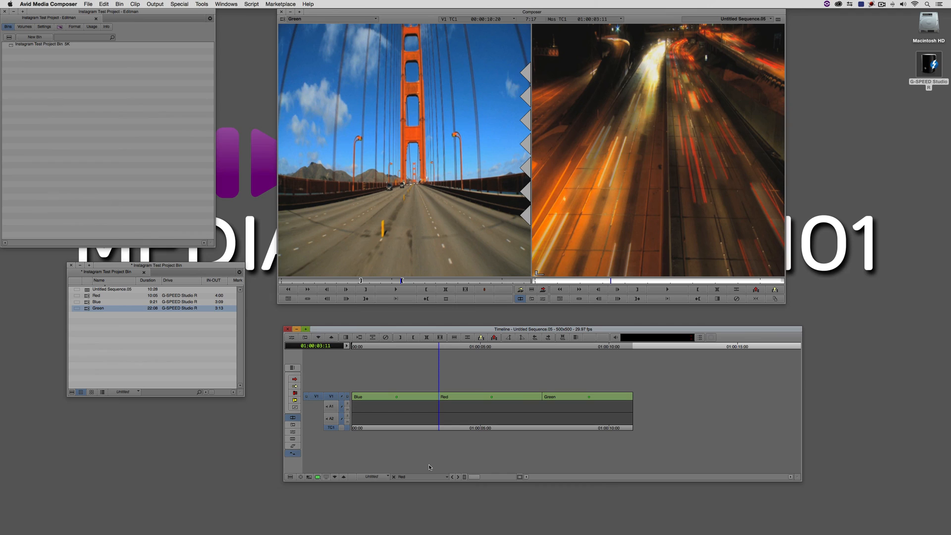
pyautogui.moveTo(406, 498)
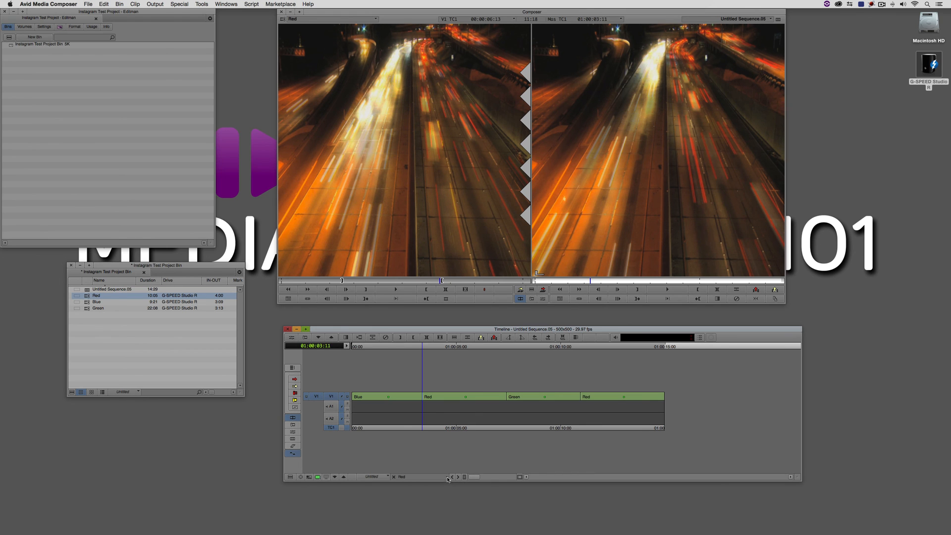
pyautogui.click(446, 478)
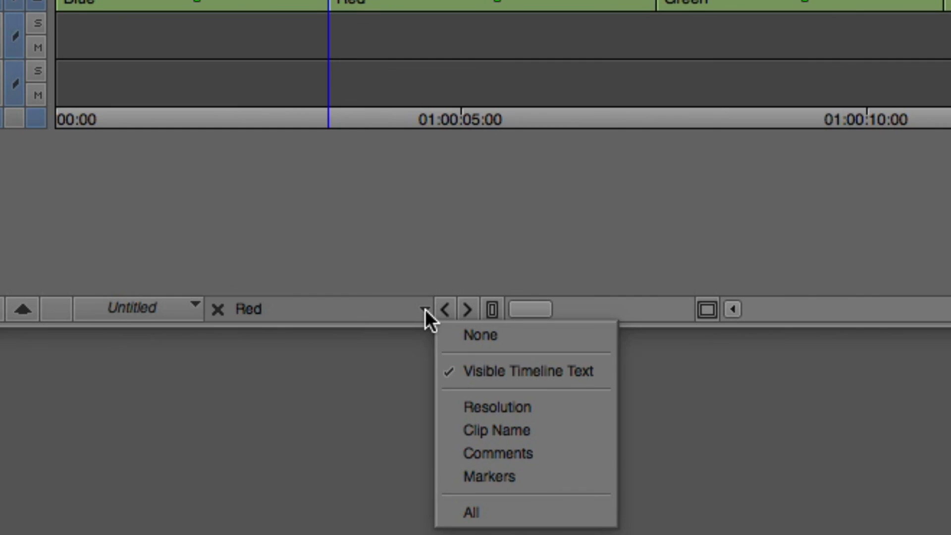
pyautogui.moveTo(586, 354)
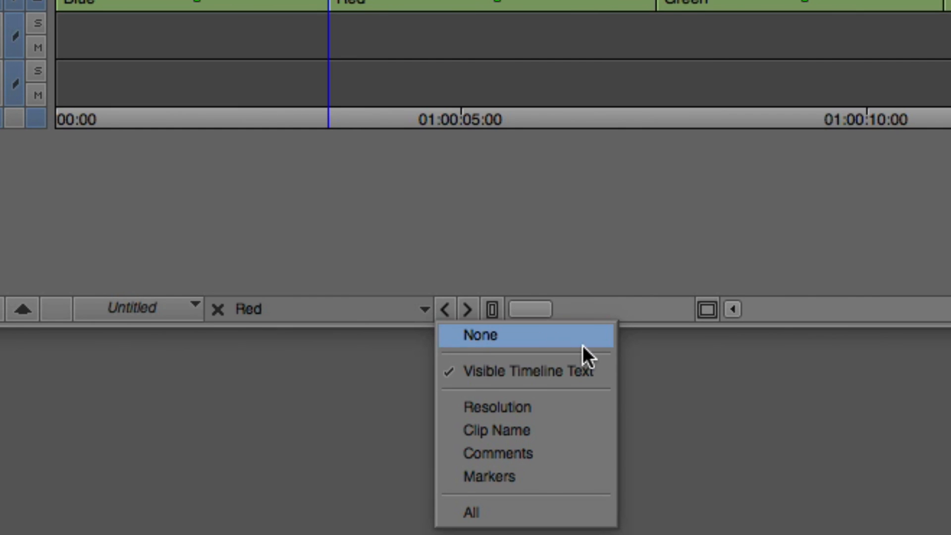
pyautogui.moveTo(582, 385)
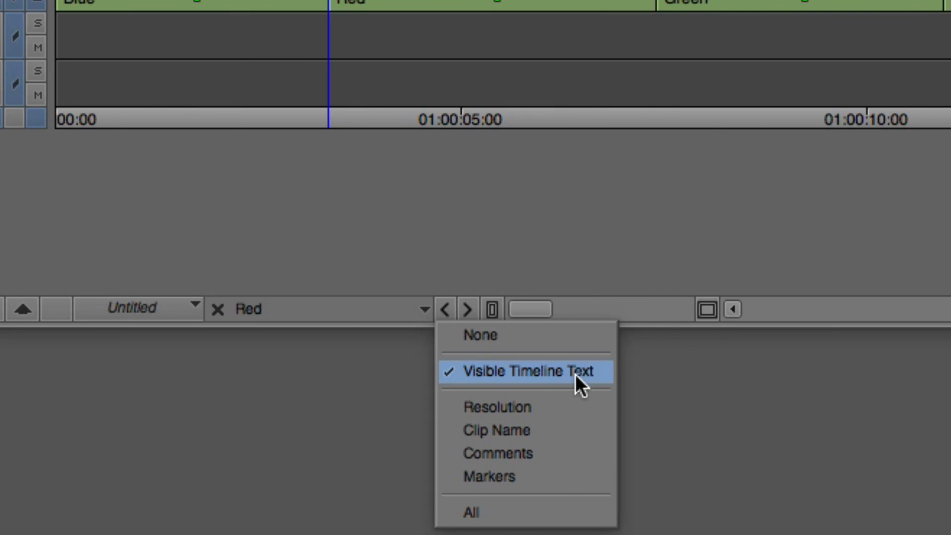
pyautogui.moveTo(569, 467)
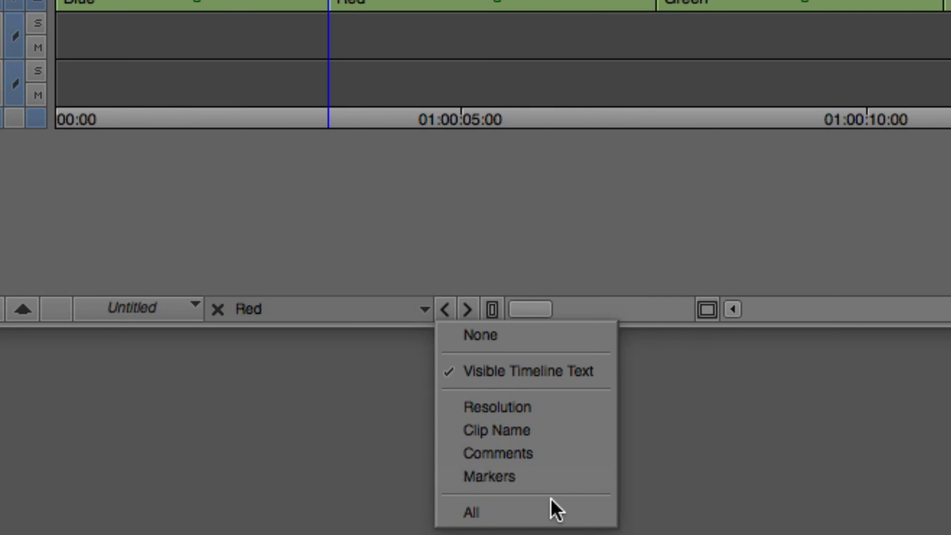
pyautogui.moveTo(551, 518)
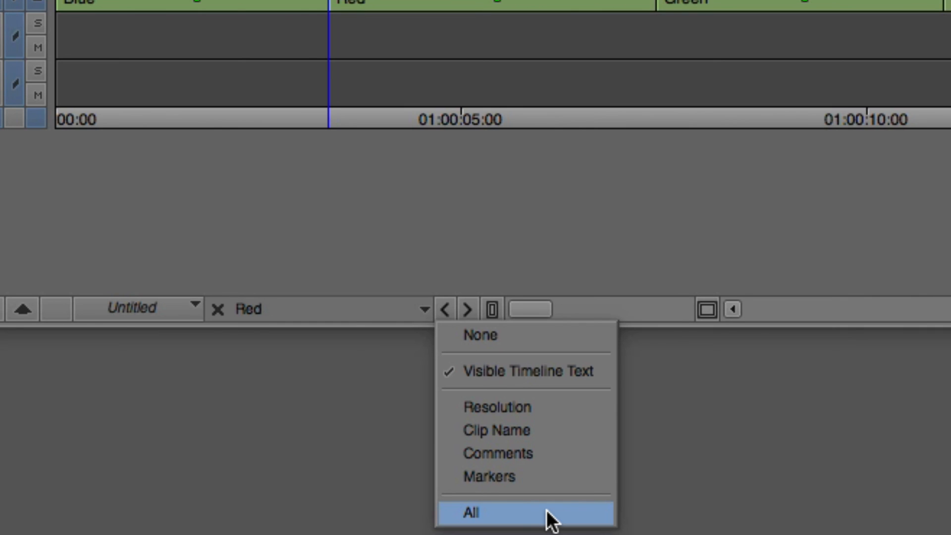
pyautogui.moveTo(548, 523)
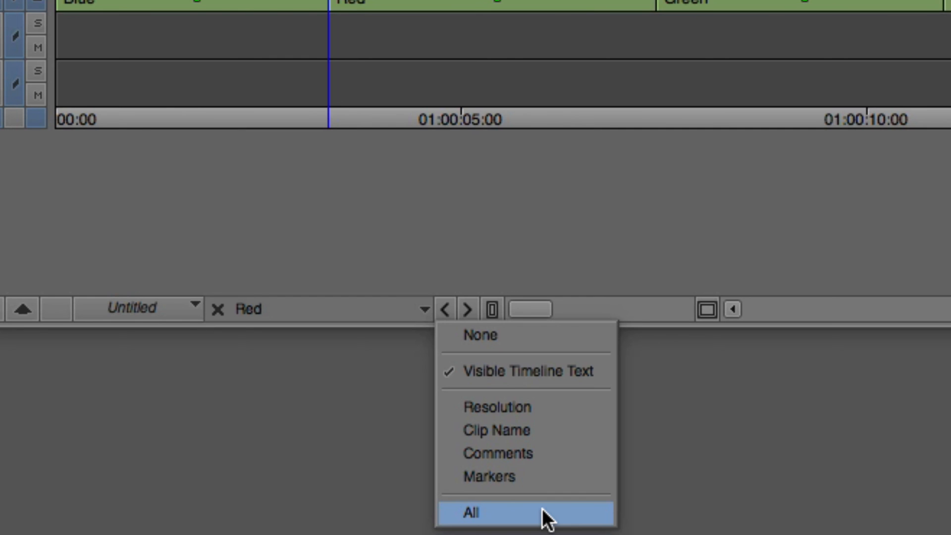
# Set the timeline Find scope to search across All clip information
pyautogui.click(472, 510)
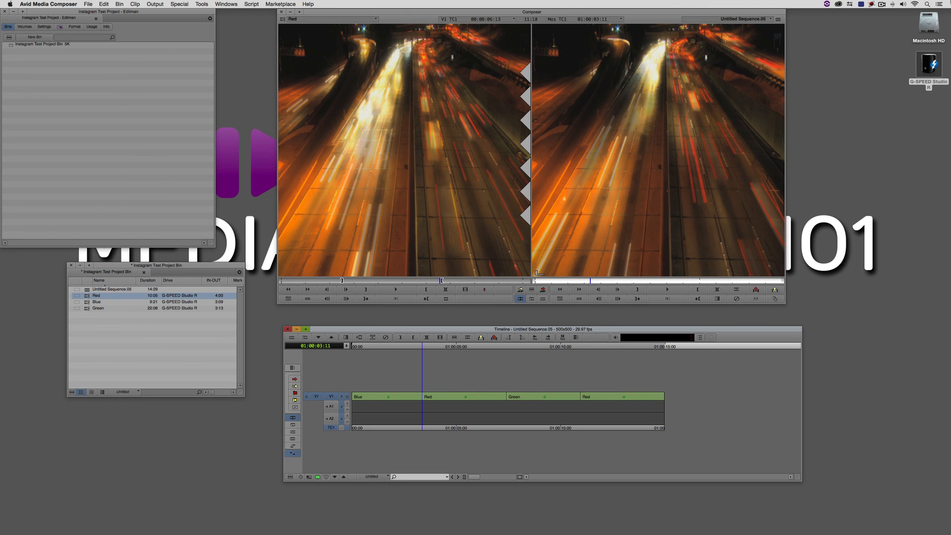
pyautogui.moveTo(295, 45)
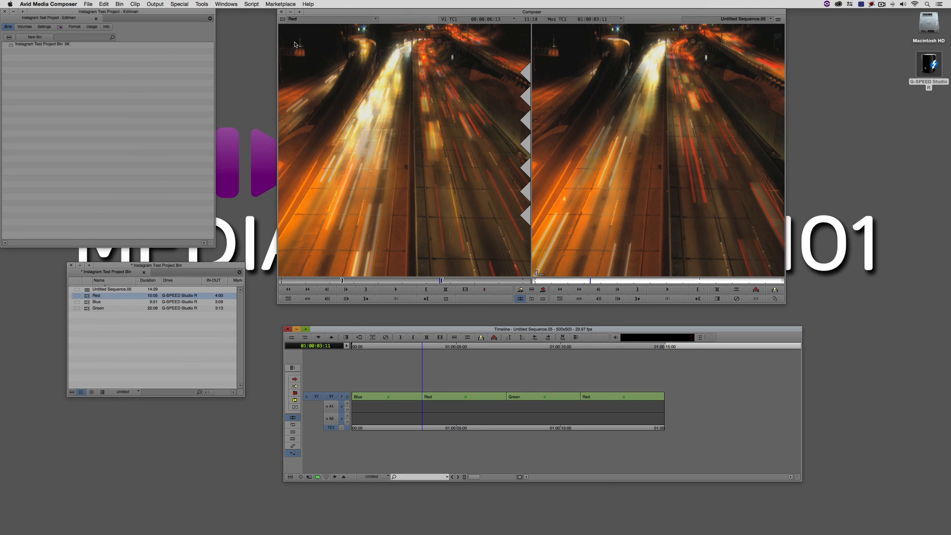
# Bring up the Audio Track Effect Tool for track A1 and its insert effect list
pyautogui.click(200, 4)
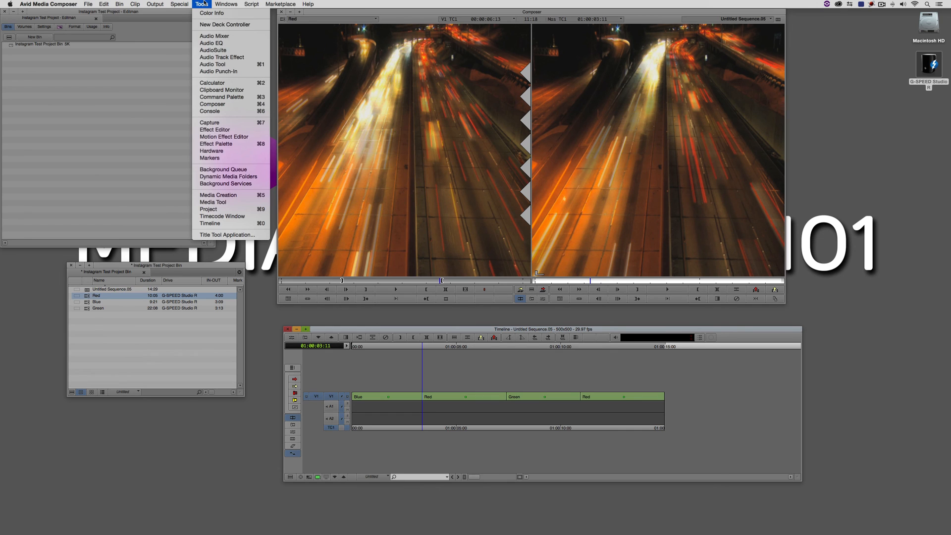
pyautogui.moveTo(226, 23)
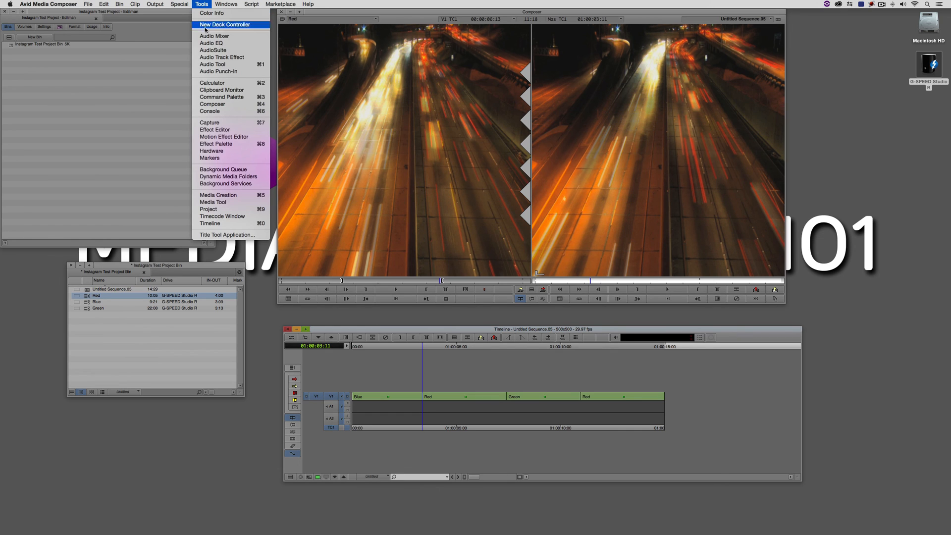
pyautogui.click(222, 57)
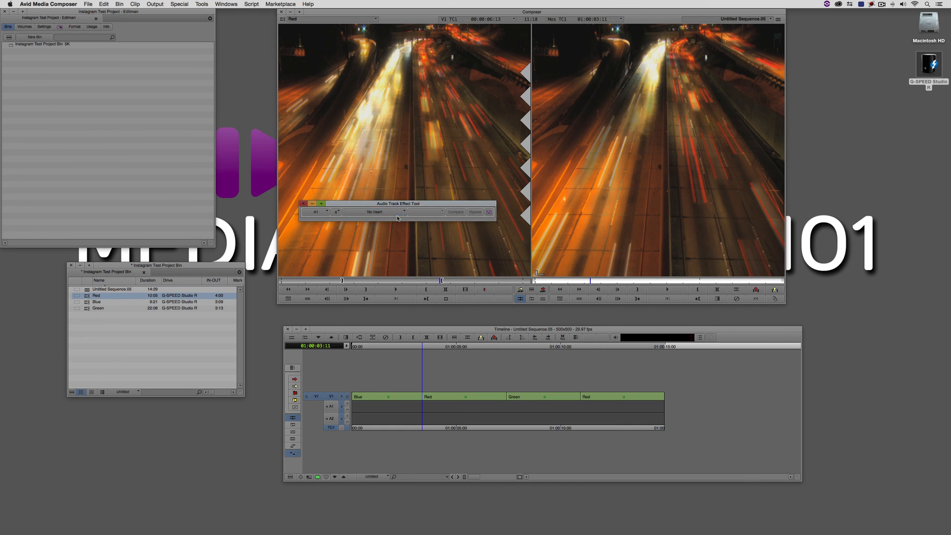
pyautogui.click(374, 211)
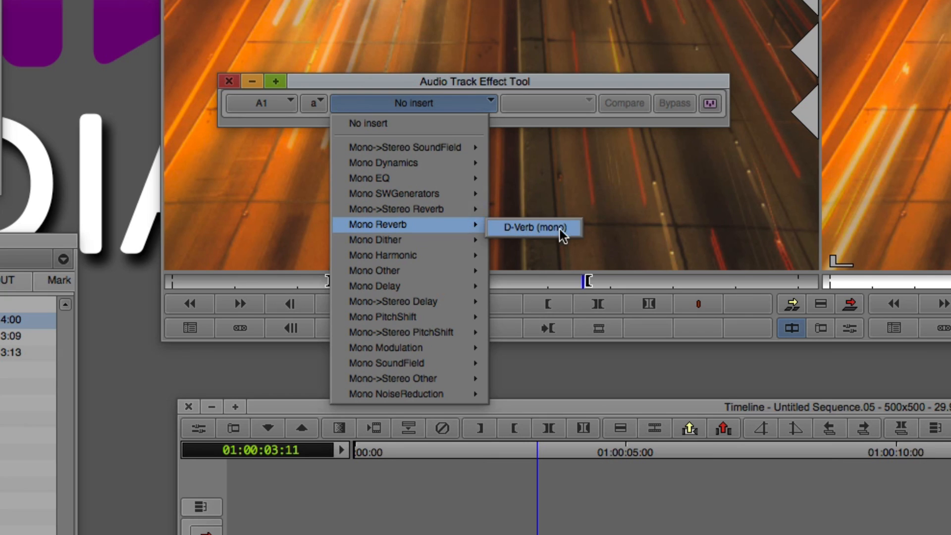
# Insert the D-Verb (mono) reverb on track A1 with factory default settings
pyautogui.click(534, 227)
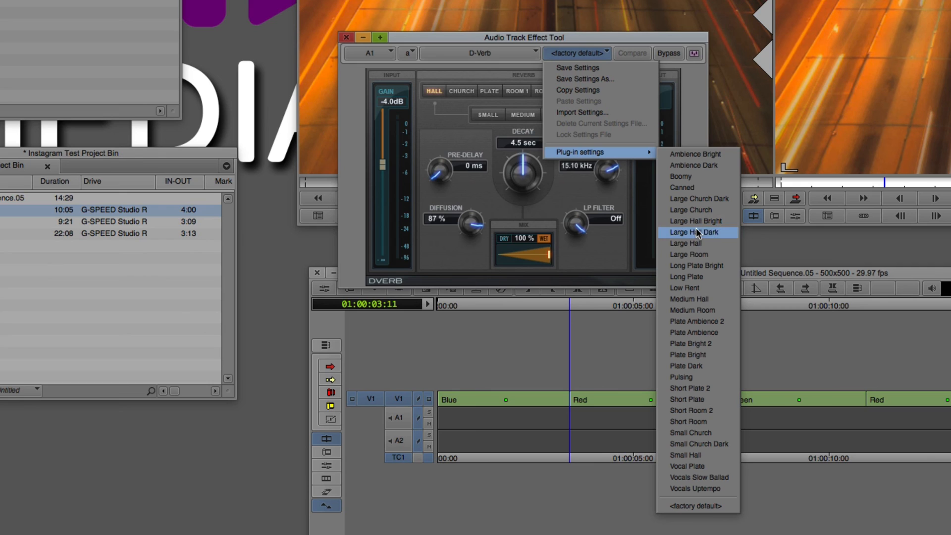
pyautogui.moveTo(695, 505)
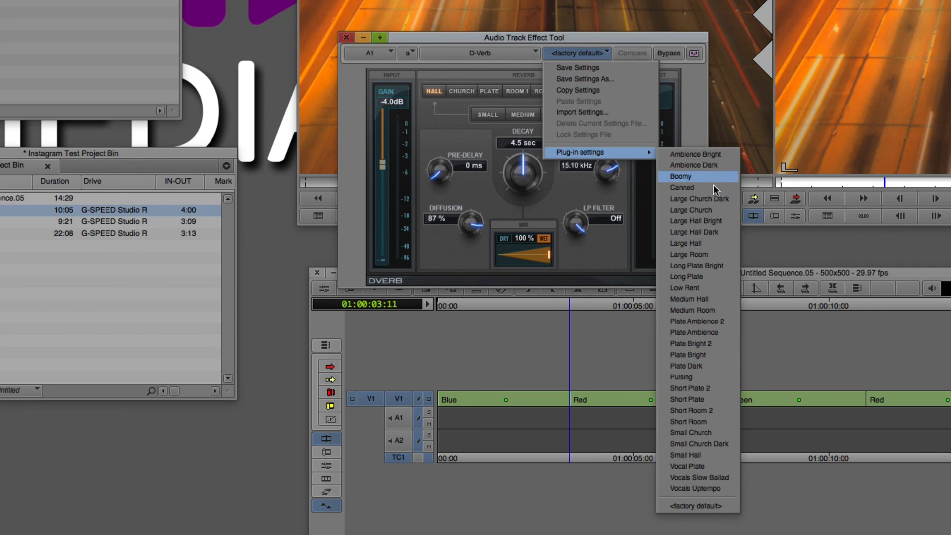
pyautogui.moveTo(708, 285)
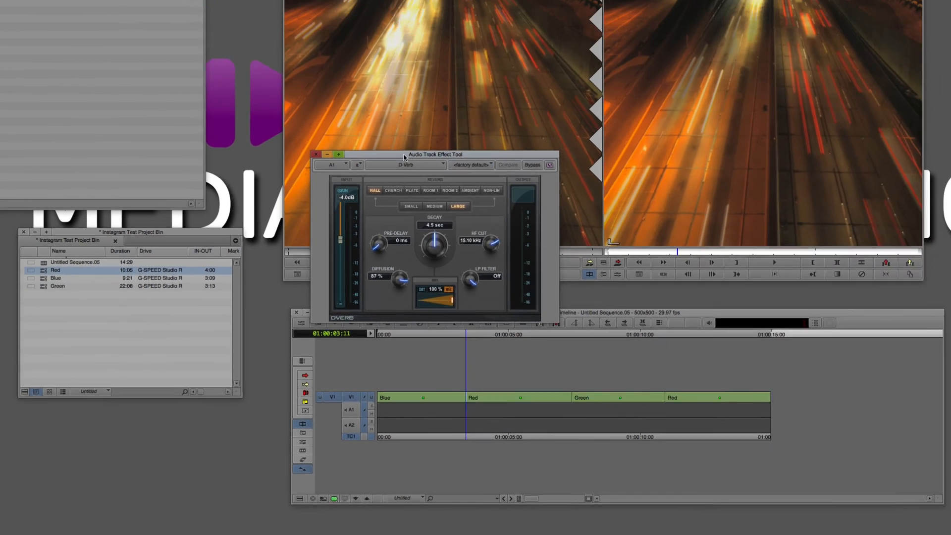
# Close the effect tool and start an Import into the project bin
pyautogui.click(316, 153)
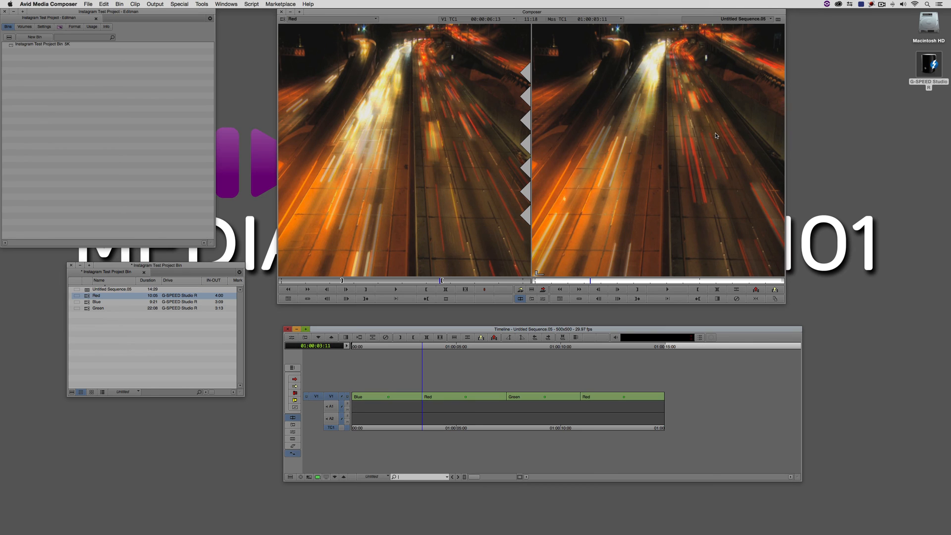
pyautogui.moveTo(228, 316)
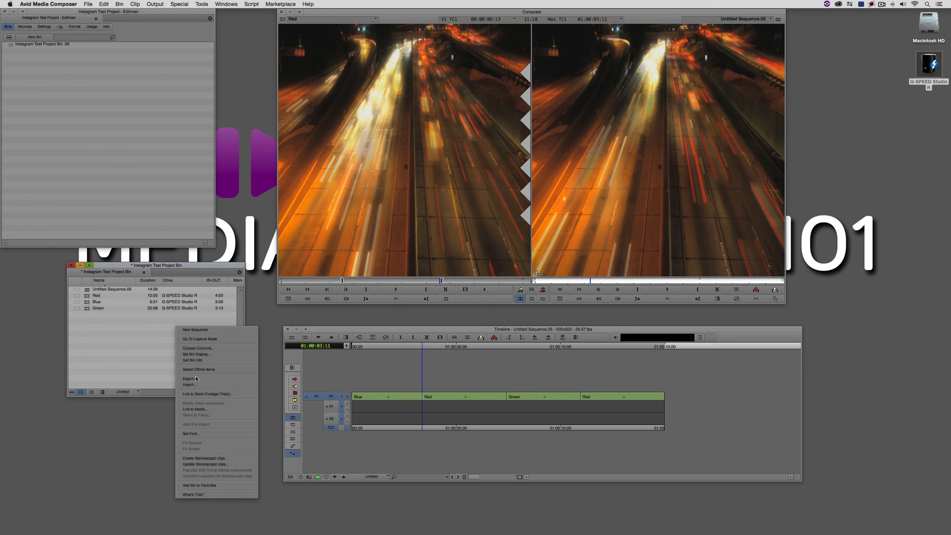
pyautogui.click(187, 384)
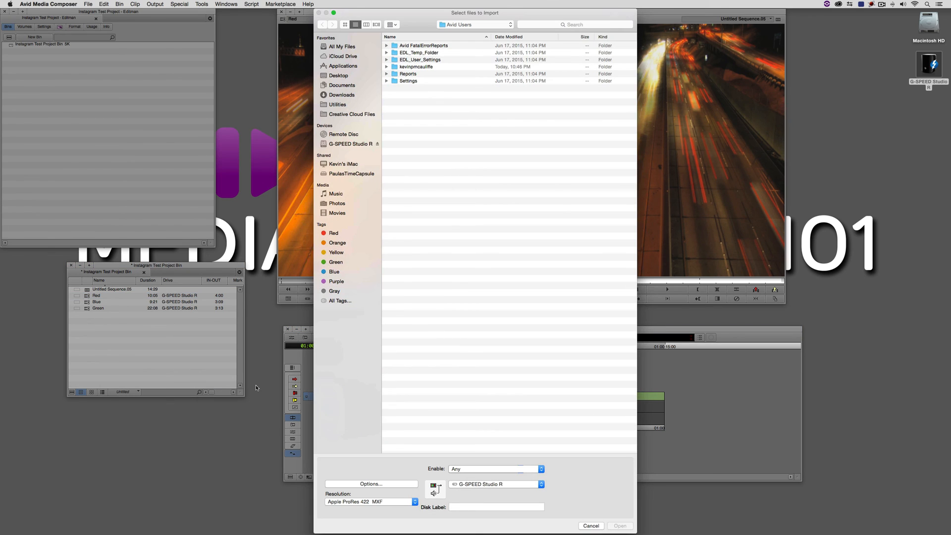
pyautogui.moveTo(407, 222)
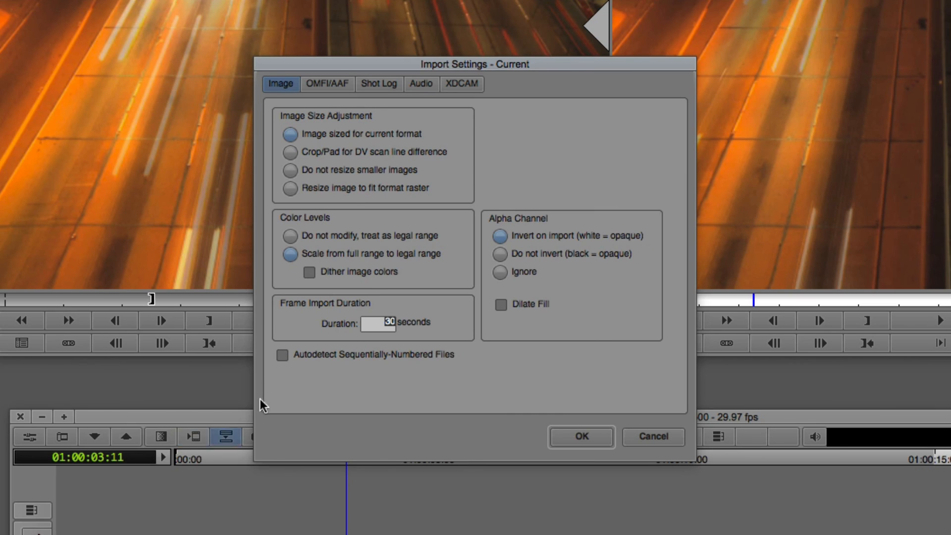
pyautogui.moveTo(478, 301)
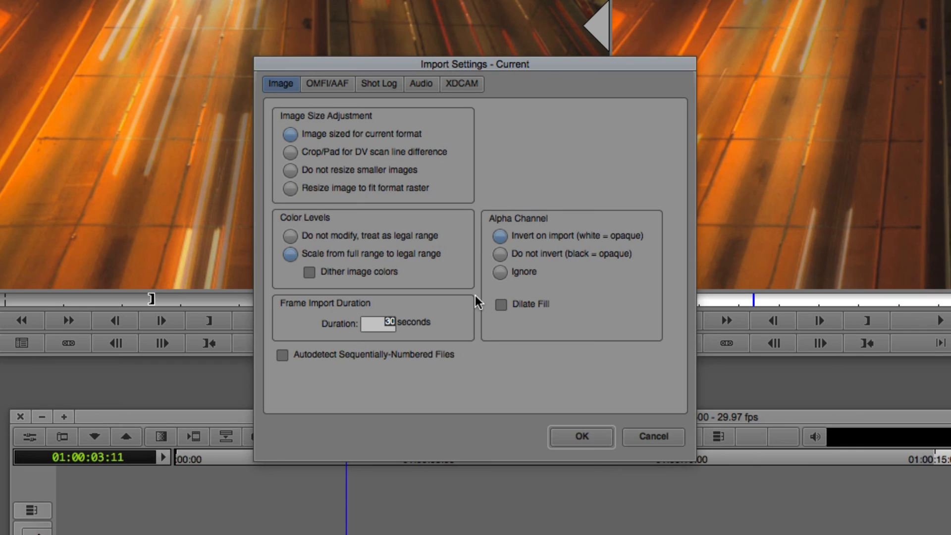
pyautogui.moveTo(267, 240)
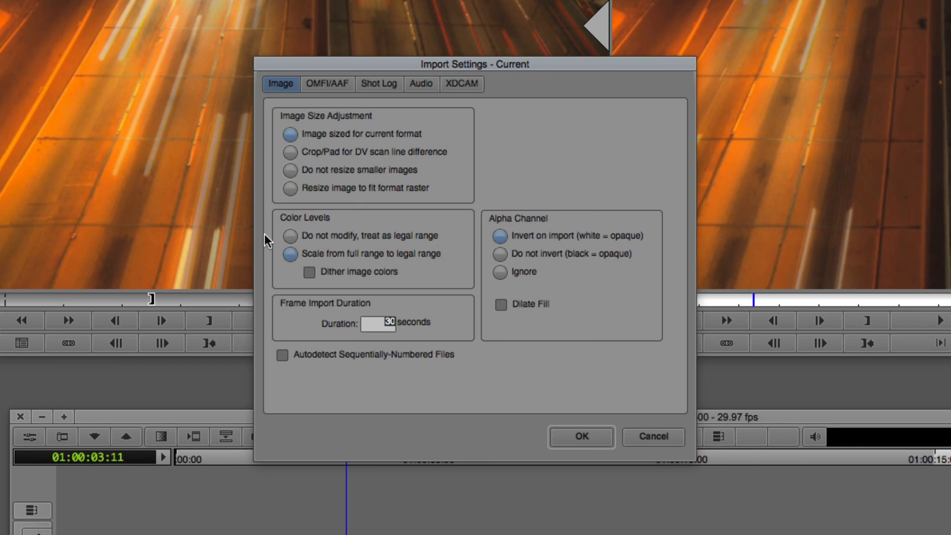
pyautogui.moveTo(439, 244)
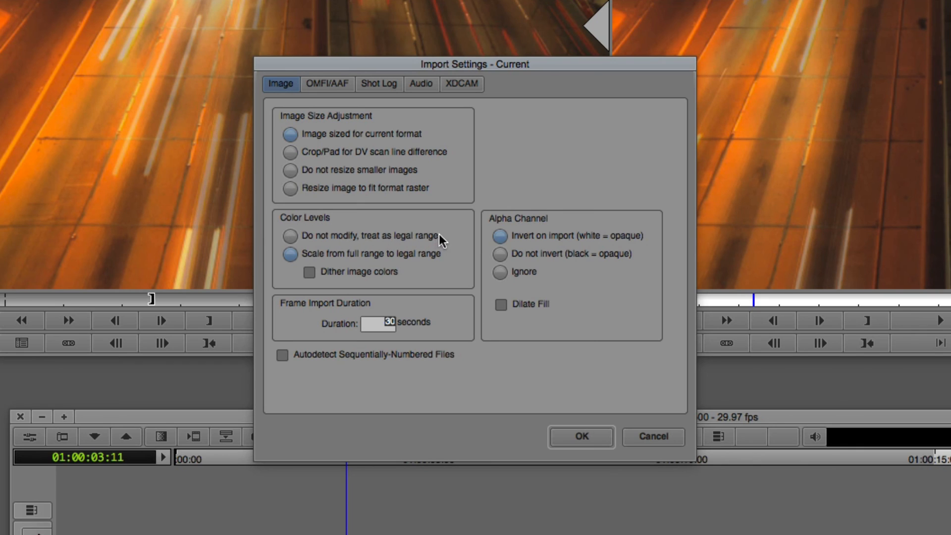
pyautogui.moveTo(381, 258)
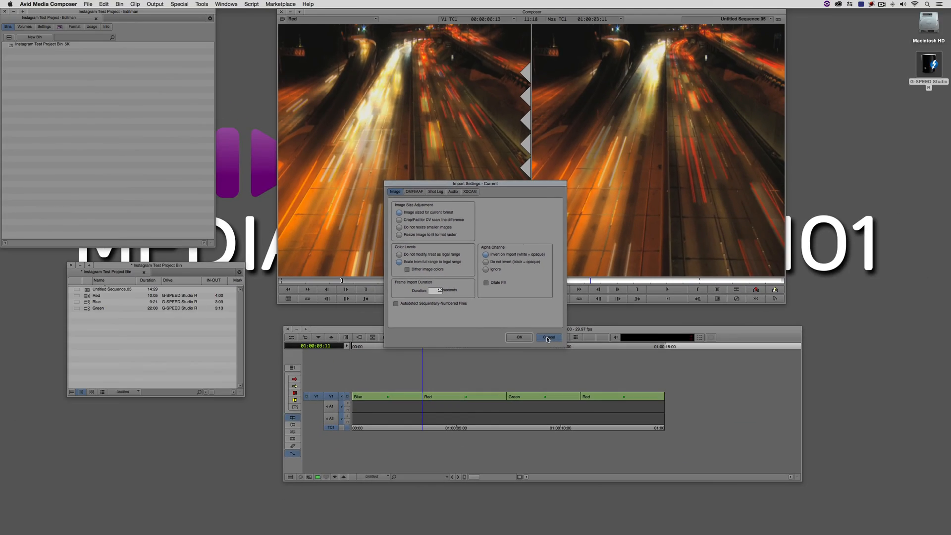
# Cancel Import Settings and bring up the sequence's Export Settings for Color Levels
pyautogui.click(549, 336)
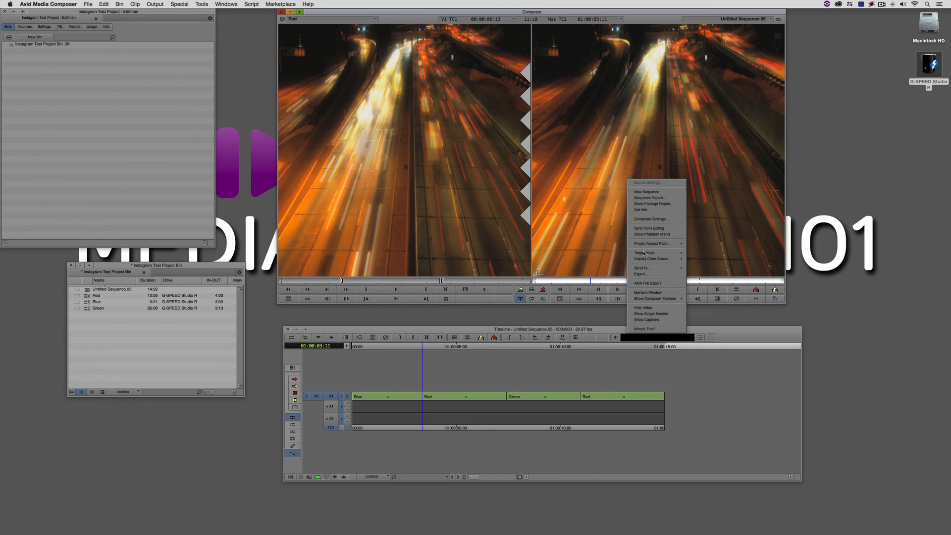
pyautogui.click(640, 274)
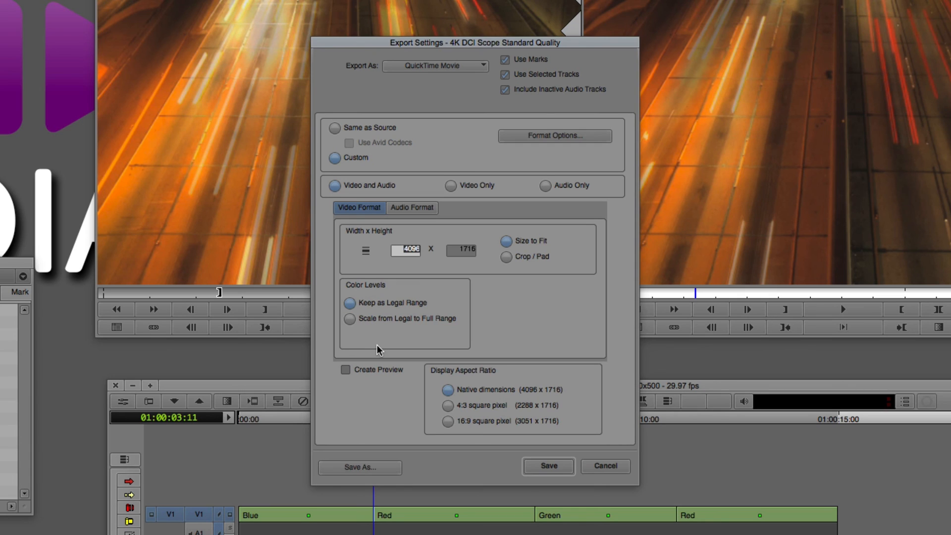
pyautogui.moveTo(418, 315)
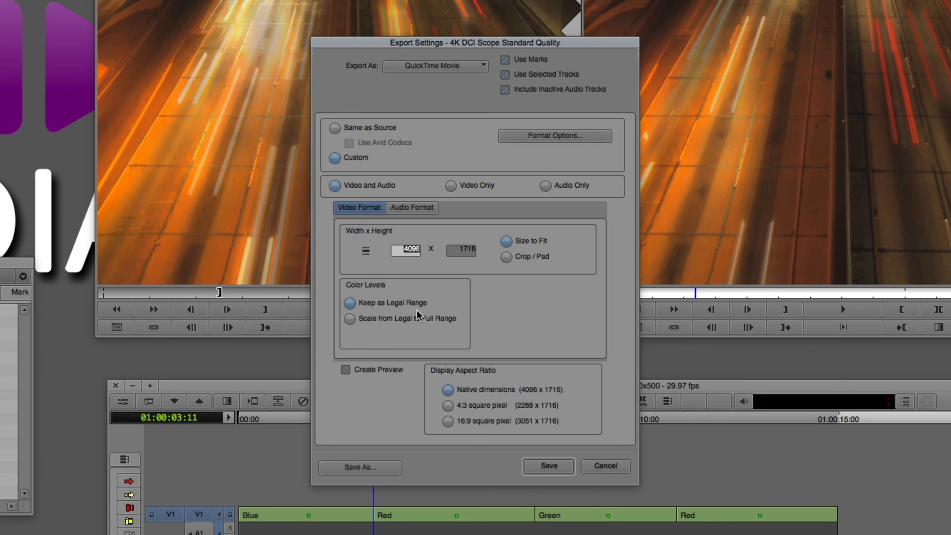
pyautogui.moveTo(395, 334)
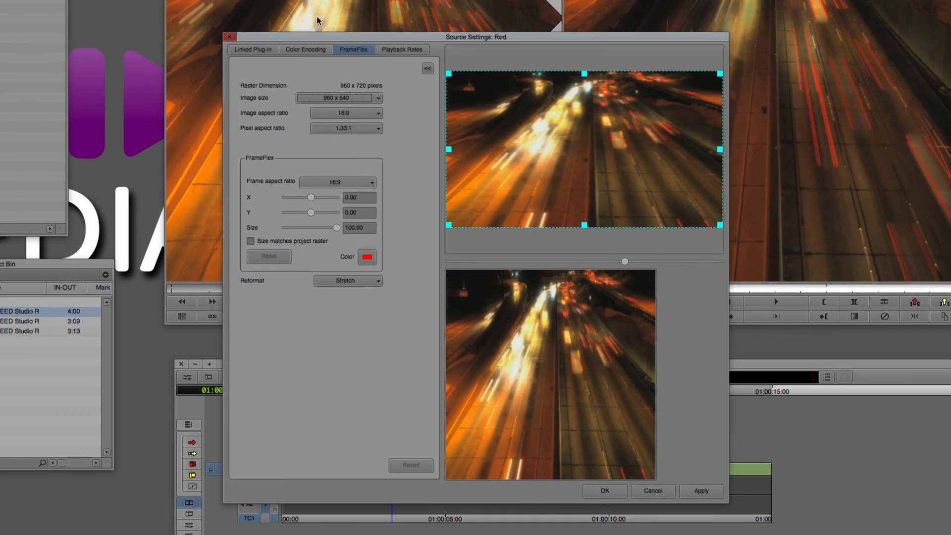
# Review the Red clip's Color Encoding transformations and cancel Source Settings unchanged
pyautogui.click(305, 49)
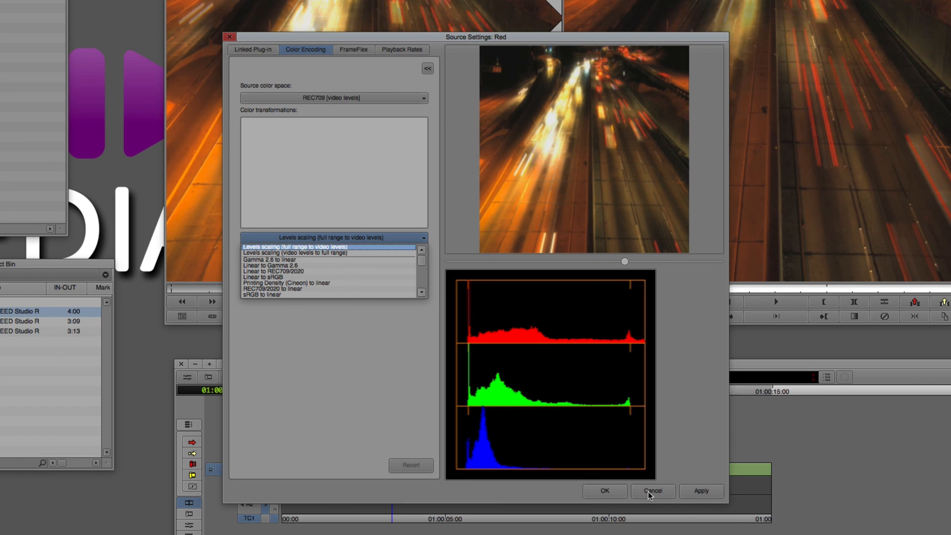
pyautogui.click(652, 491)
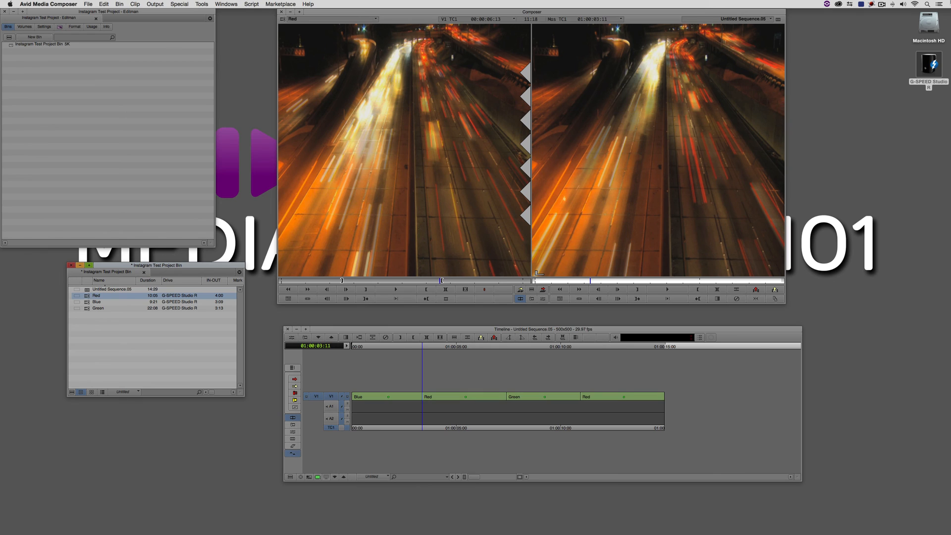
pyautogui.moveTo(596, 186)
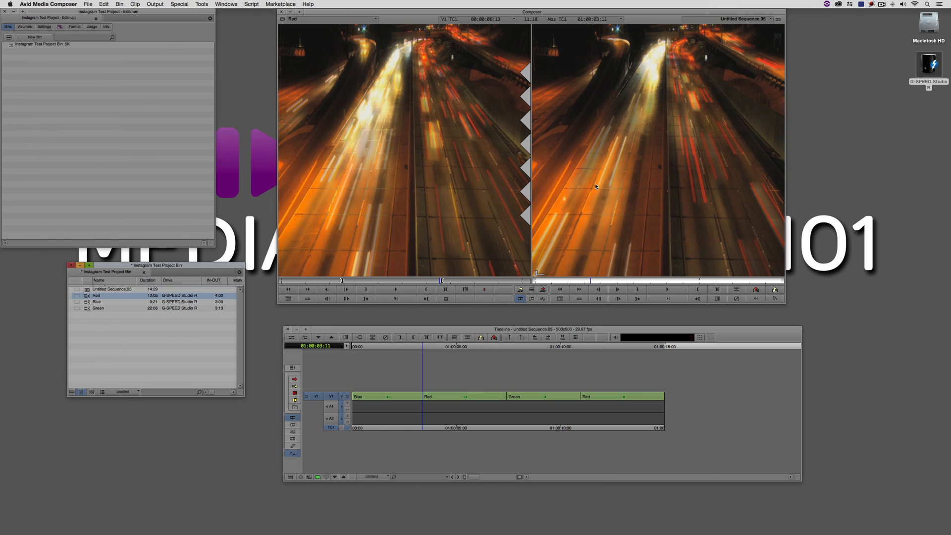
# Switch on Show Captions in the record monitor
pyautogui.rightClick(591, 177)
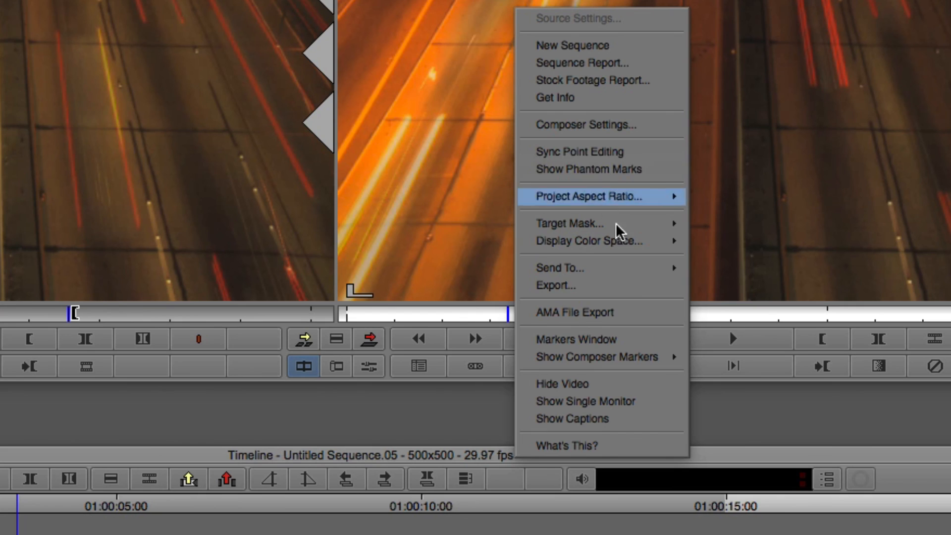
pyautogui.moveTo(650, 433)
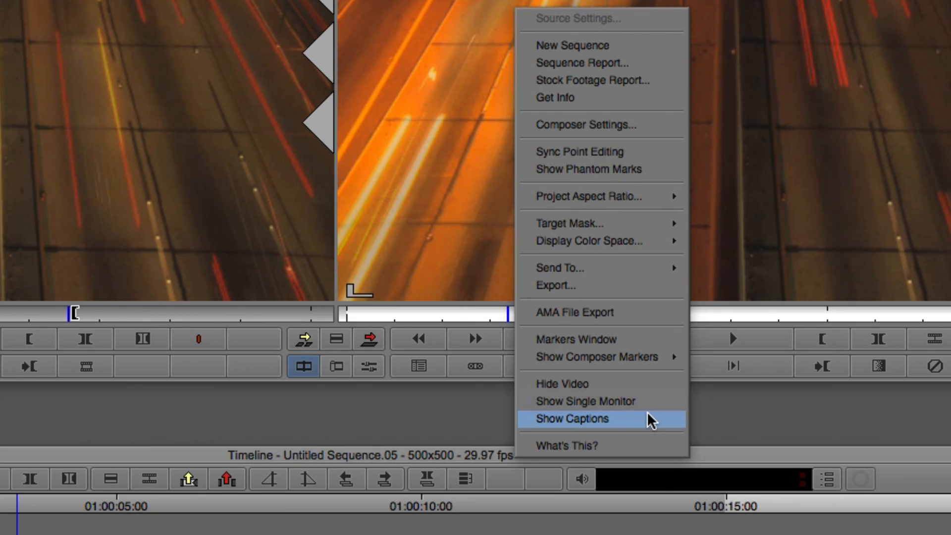
pyautogui.click(573, 418)
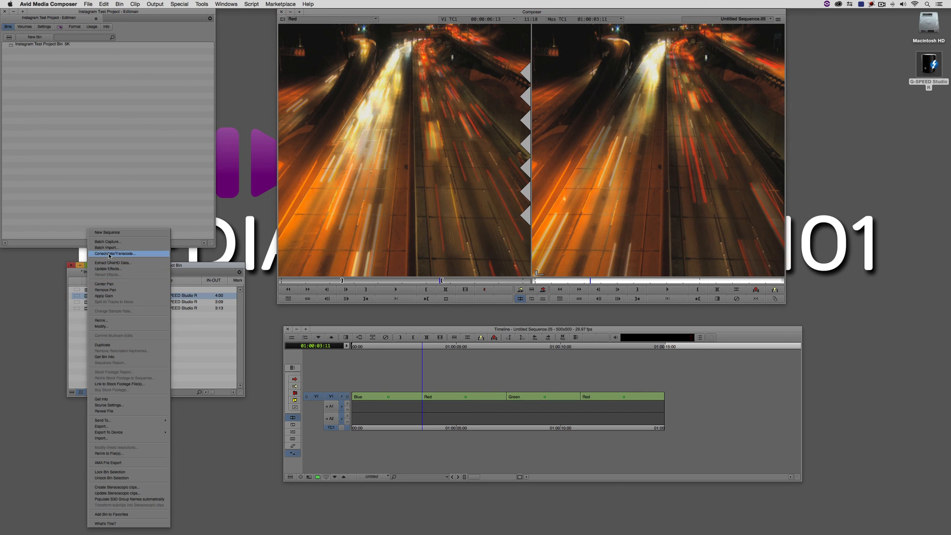
# Bring up Consolidate/Transcode from the bin, set to Apple ProRes 422 MXF
pyautogui.click(115, 254)
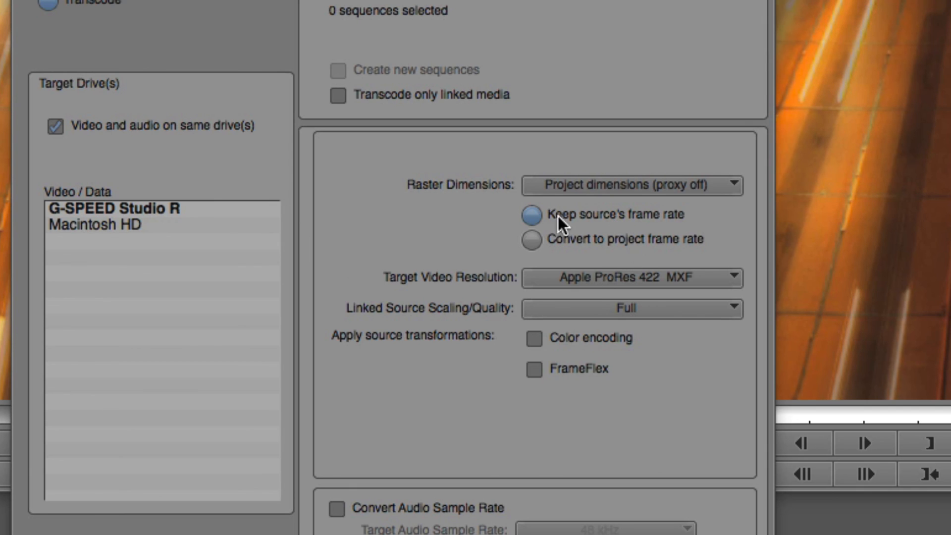
pyautogui.moveTo(484, 229)
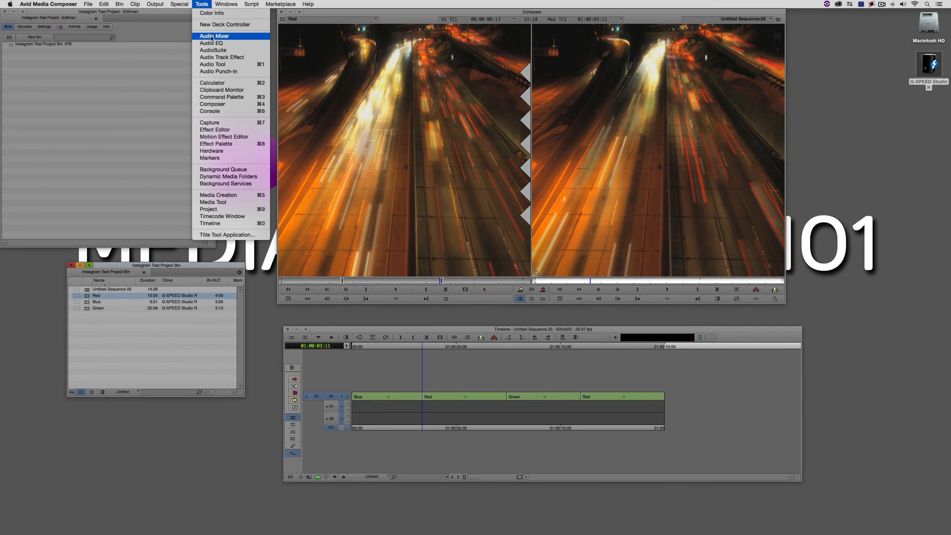
pyautogui.click(216, 36)
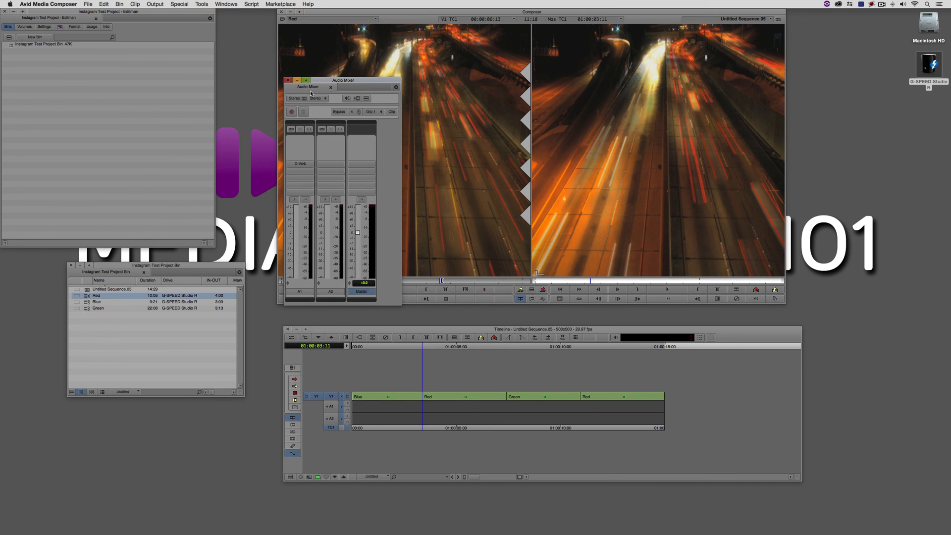
pyautogui.click(324, 97)
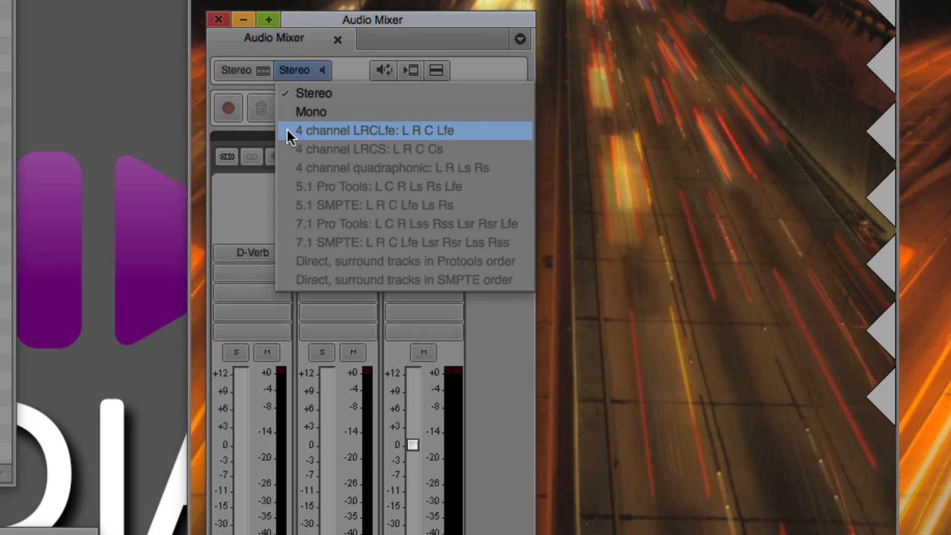
pyautogui.moveTo(295, 156)
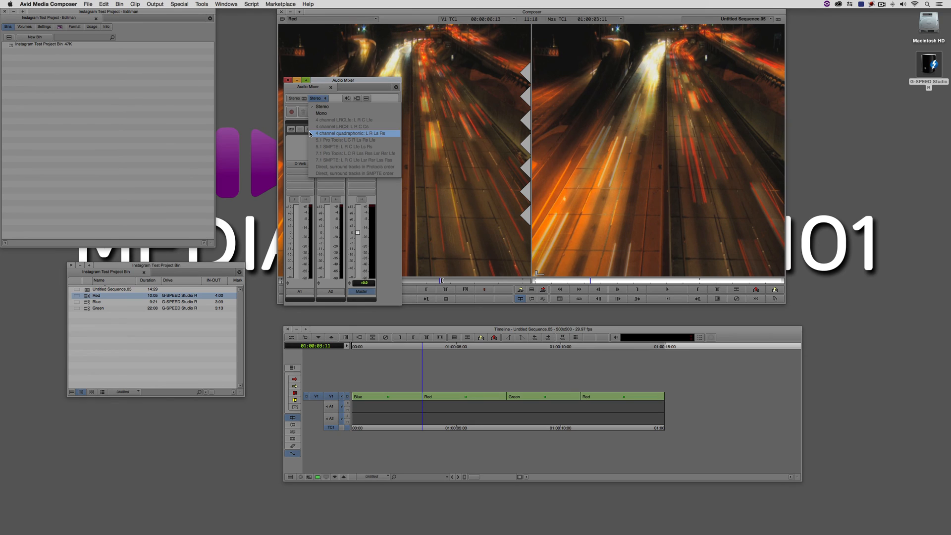
pyautogui.click(317, 97)
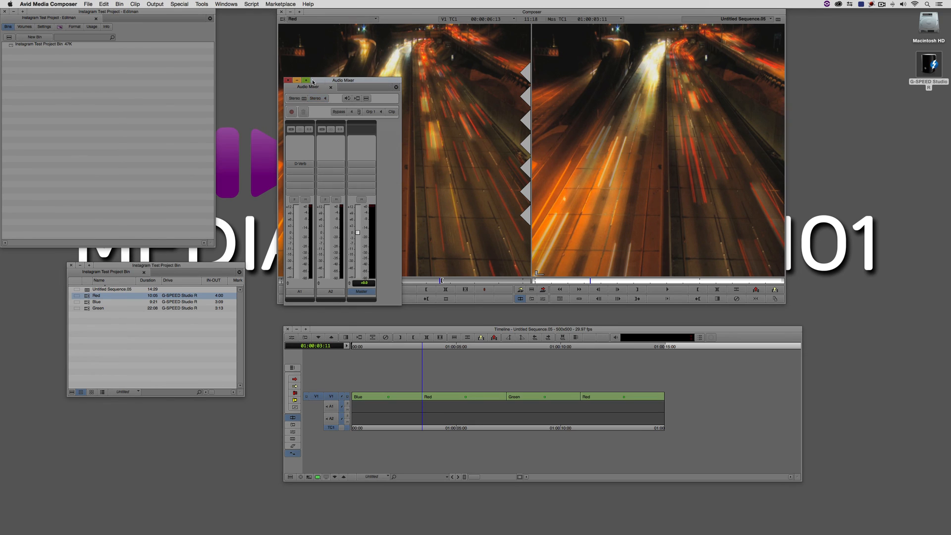
pyautogui.click(288, 79)
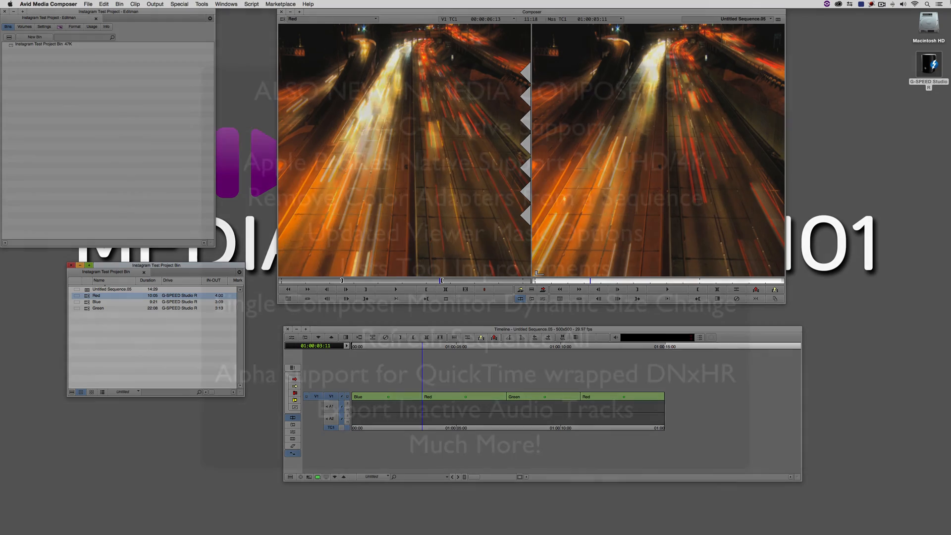